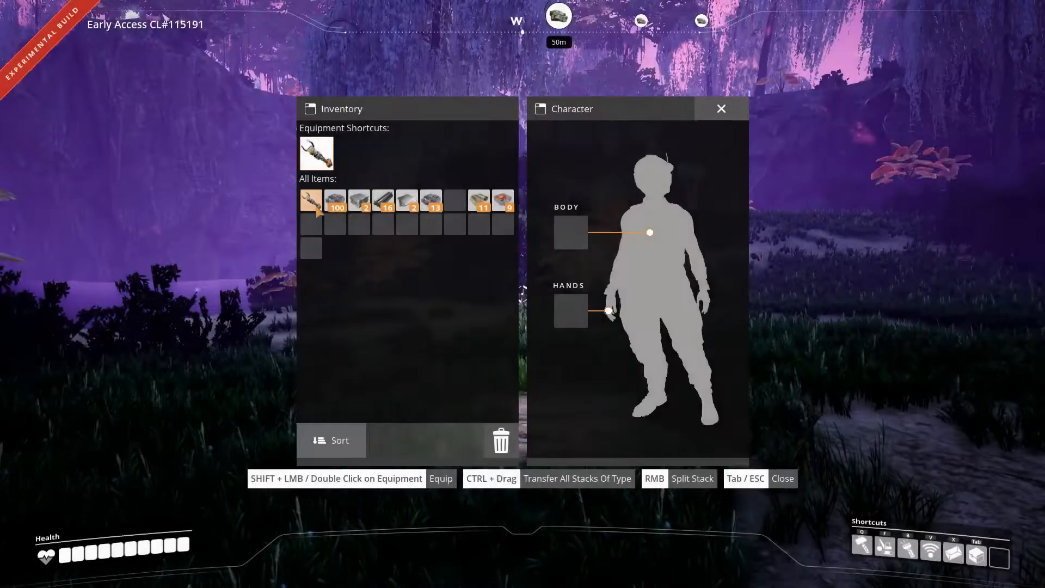
Step: Equip the Xeno-Zapper from the inventory before heading into the grassland
double_click(310, 201)
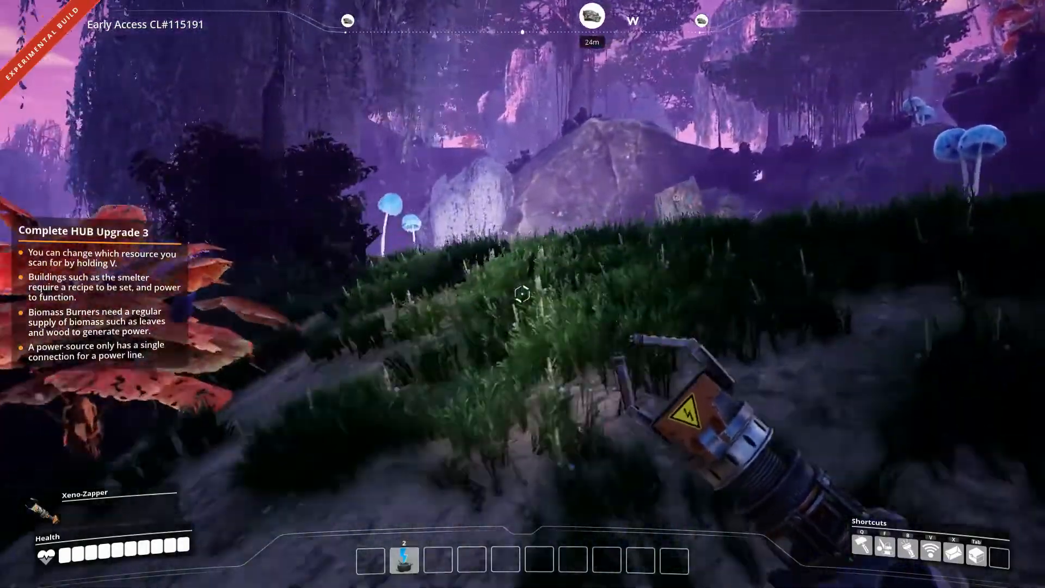
mouse_move(523, 294)
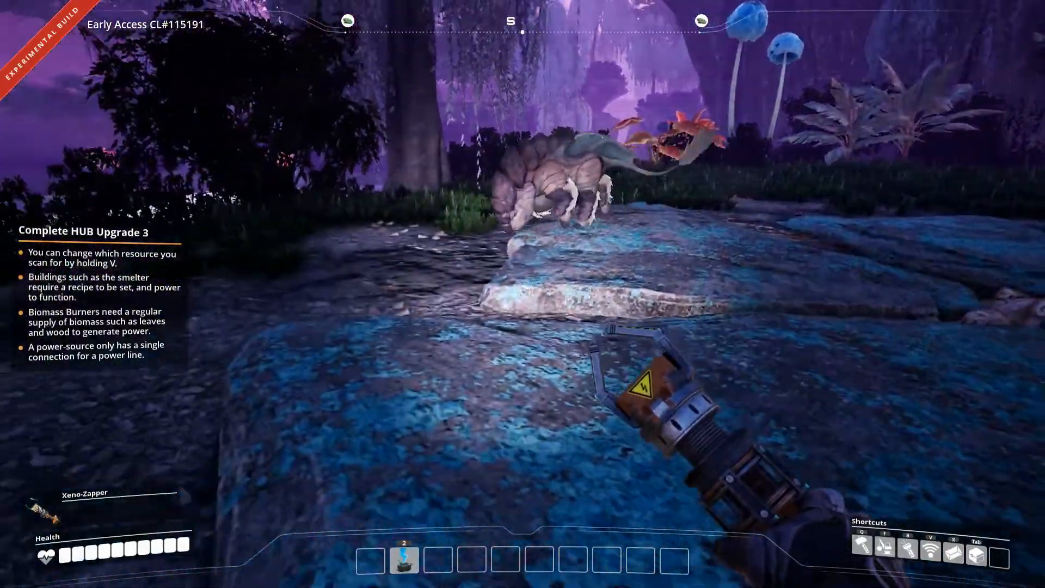
mouse_move(523, 294)
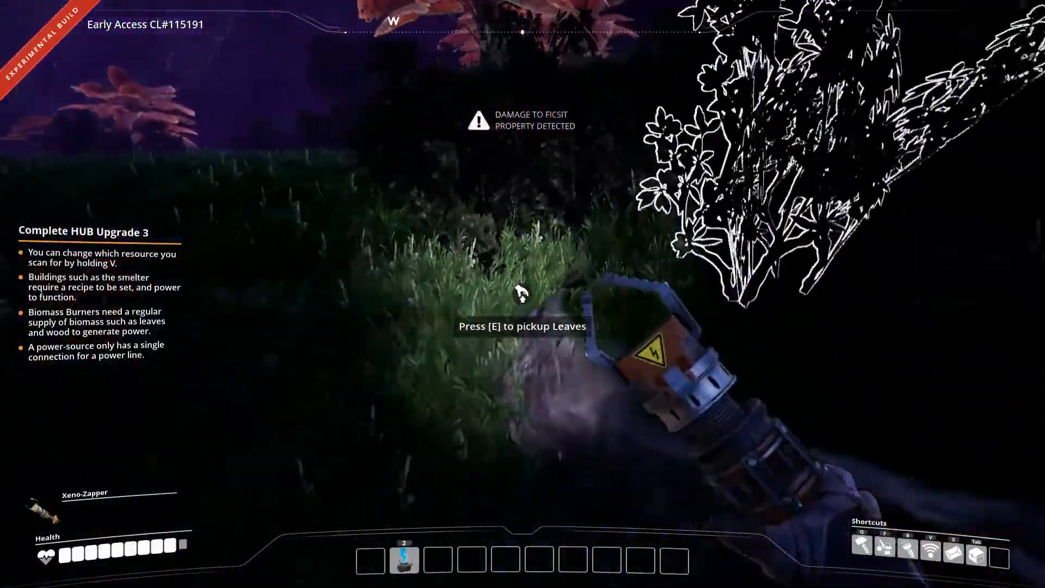
mouse_move(522, 293)
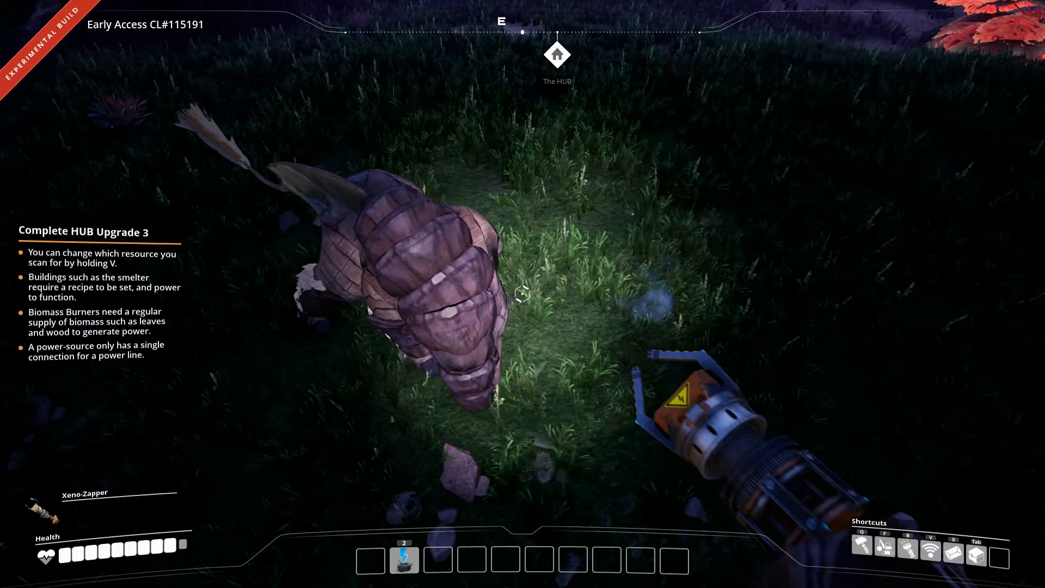
mouse_move(523, 294)
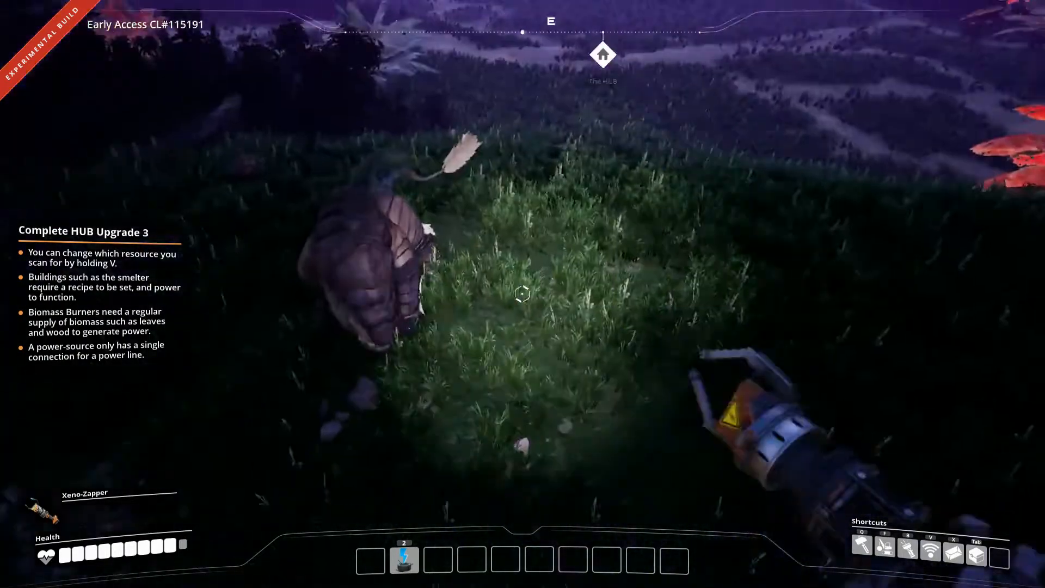
mouse_move(522, 293)
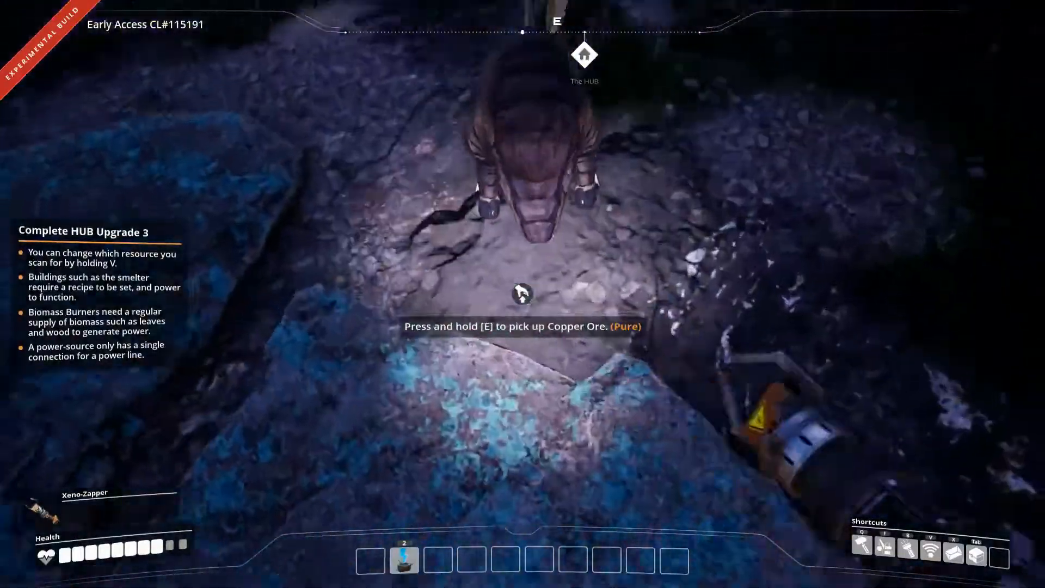
mouse_move(522, 293)
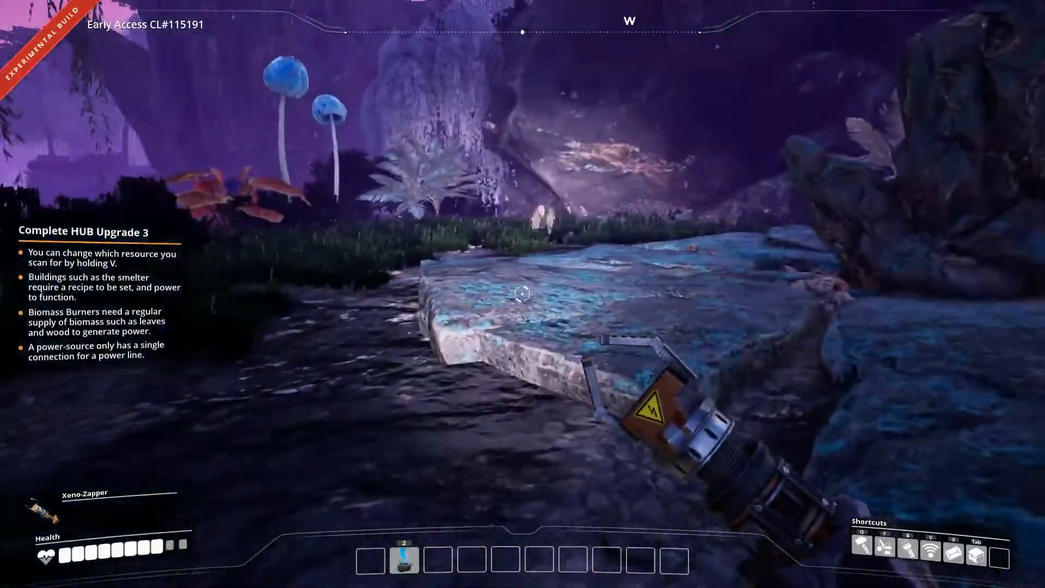
mouse_move(523, 293)
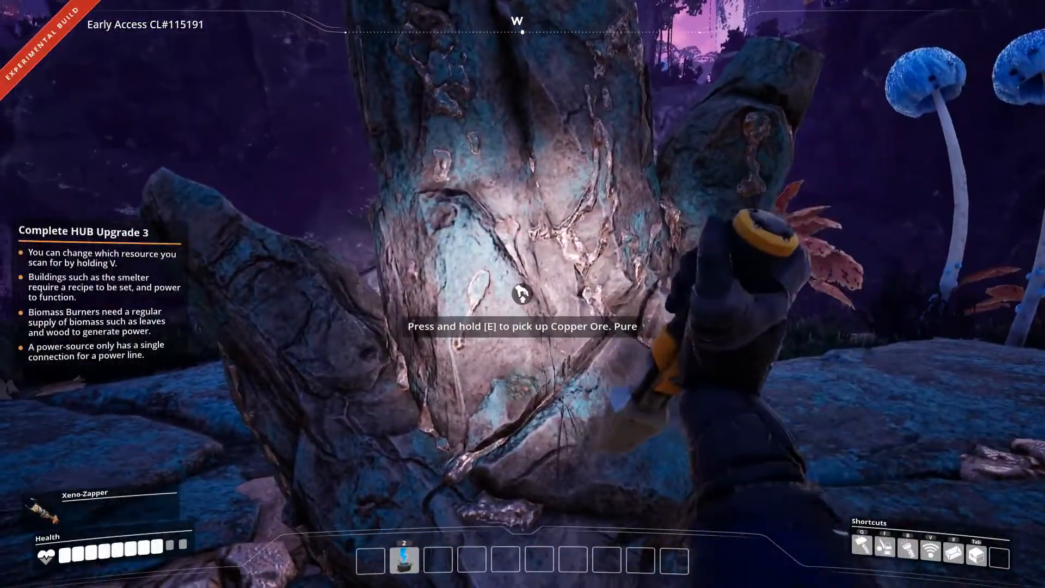
Step: Collect 30 Copper Ore from the pure copper node
key(e)
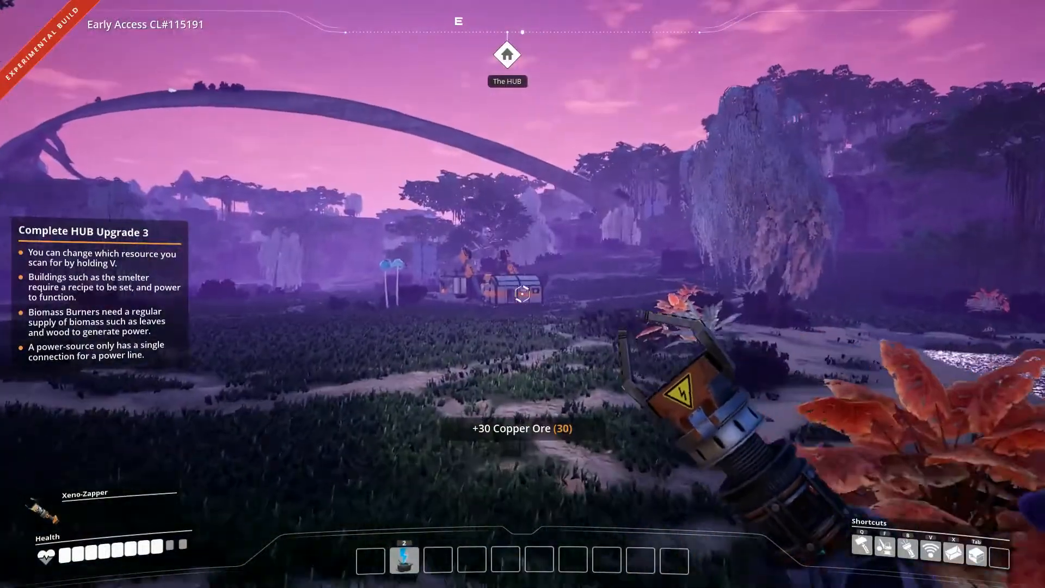
mouse_move(523, 293)
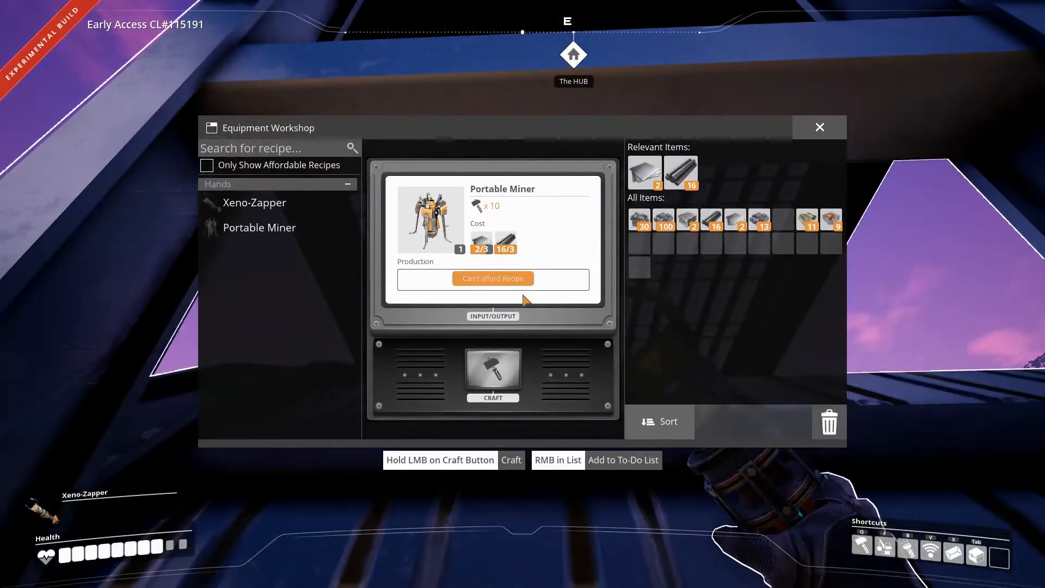
Step: Leave the workshop and craft Wire from copper ingots at the Craft Bench
click(818, 126)
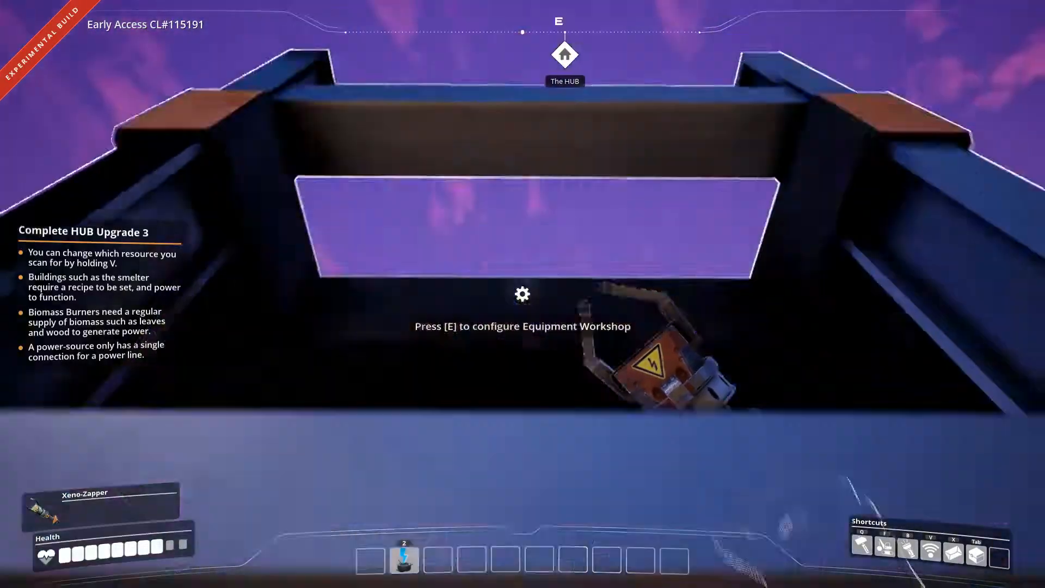
mouse_move(523, 294)
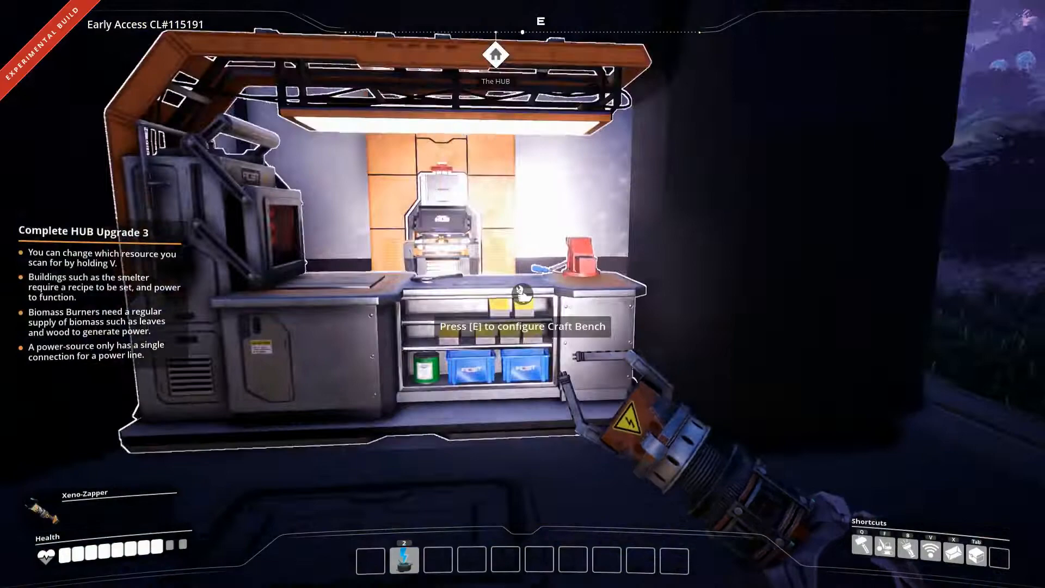
mouse_move(523, 293)
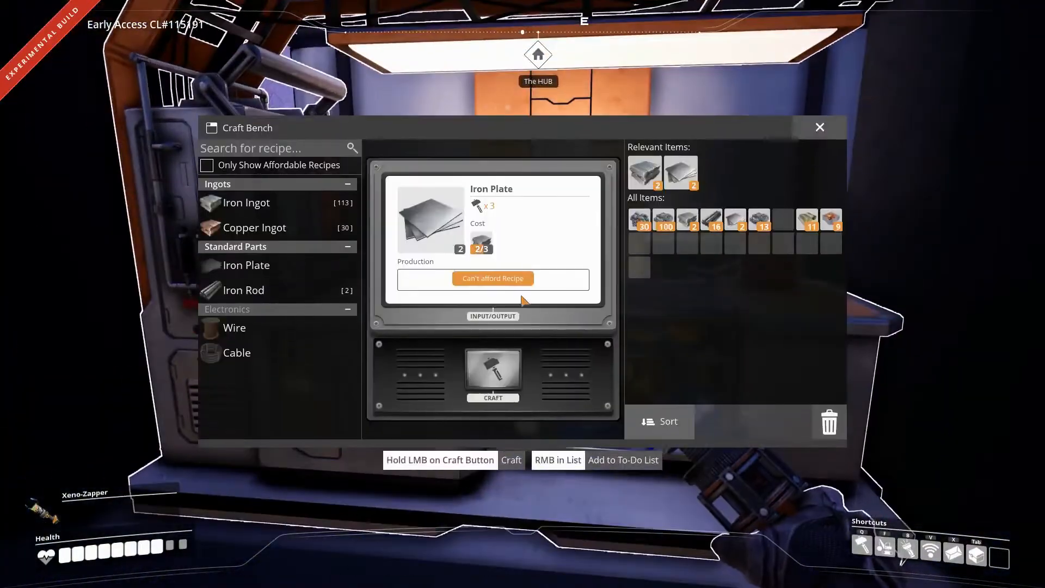
click(254, 227)
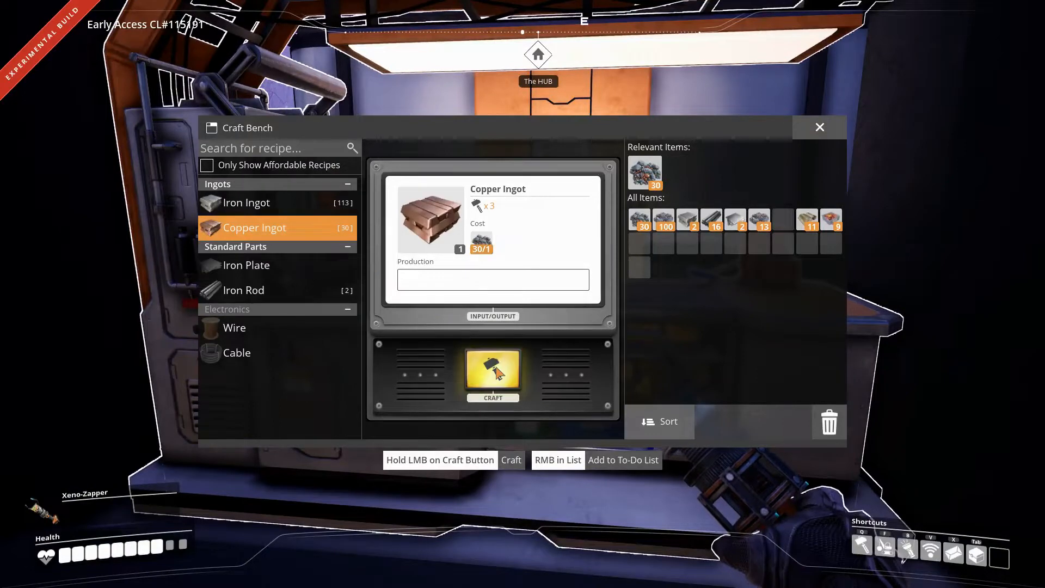
click(492, 375)
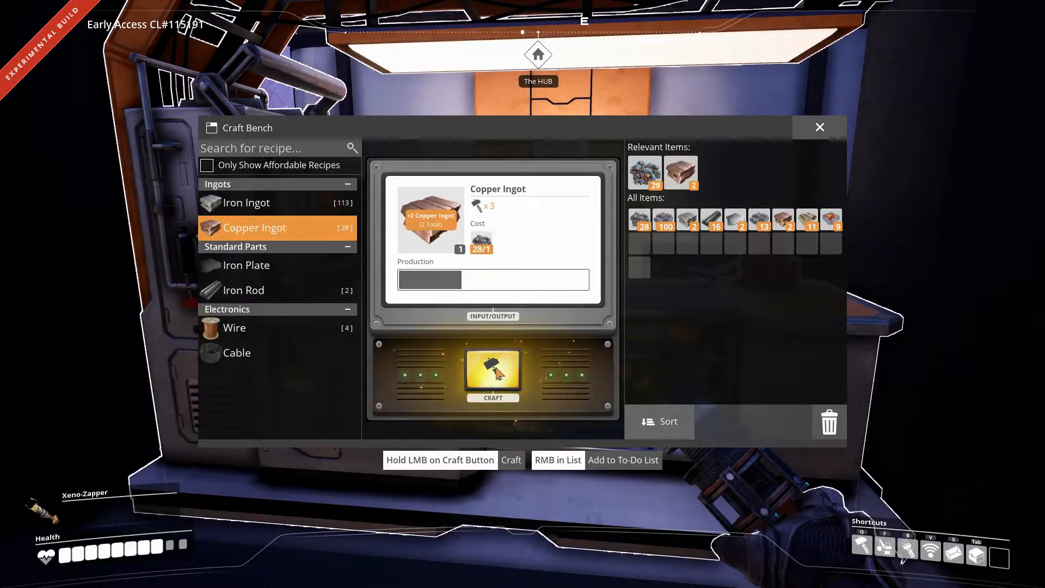
Step: Craft Iron Plates and a dozen Iron Rods from iron ingots
click(246, 202)
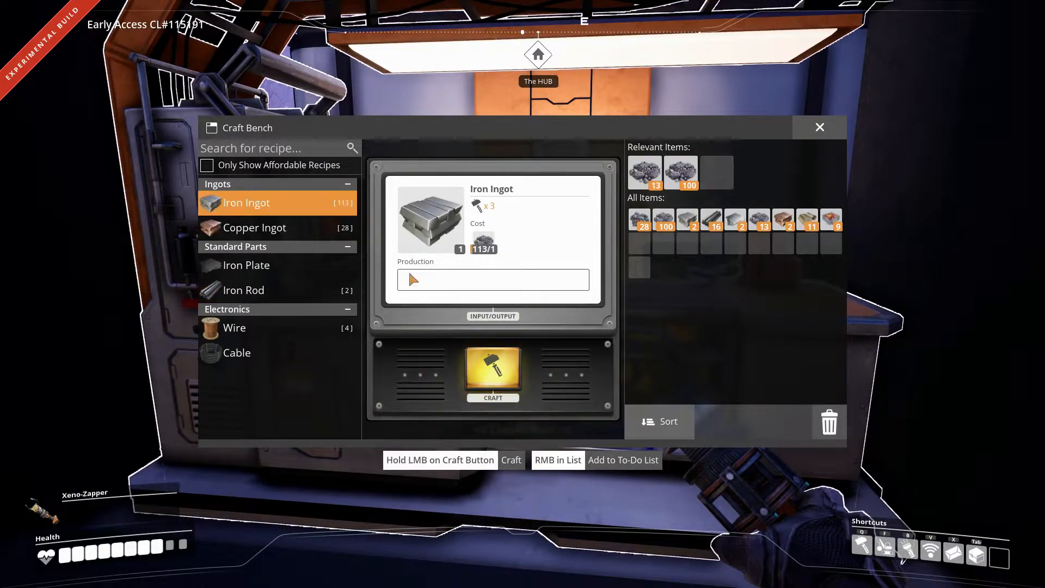
click(492, 373)
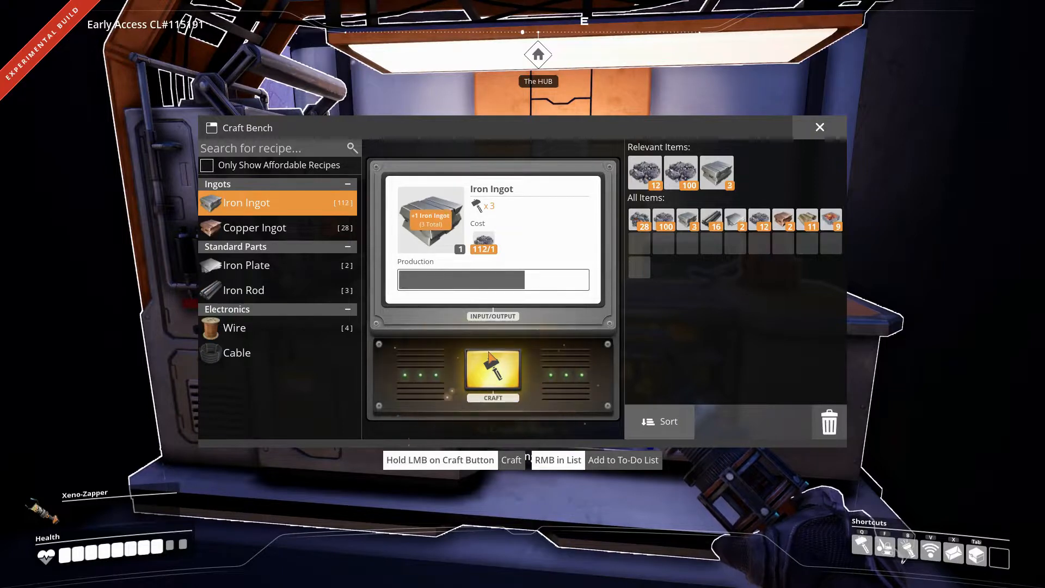
click(492, 373)
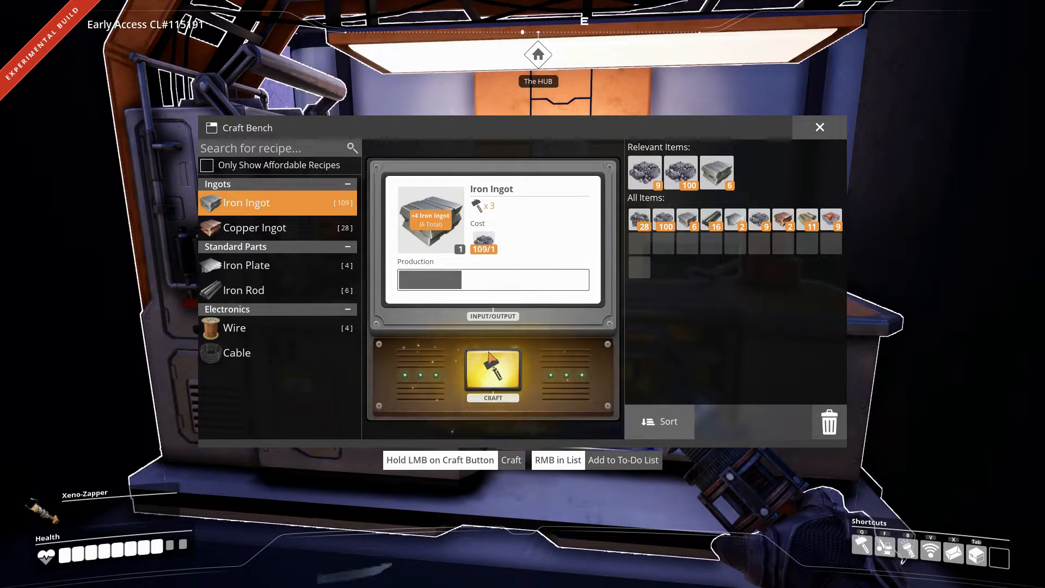
click(492, 373)
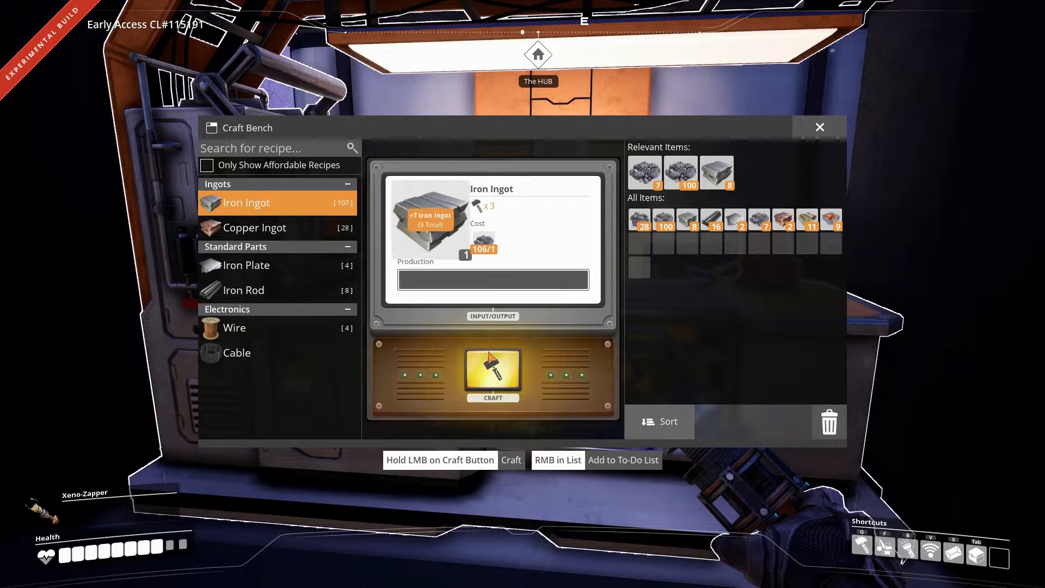
click(492, 371)
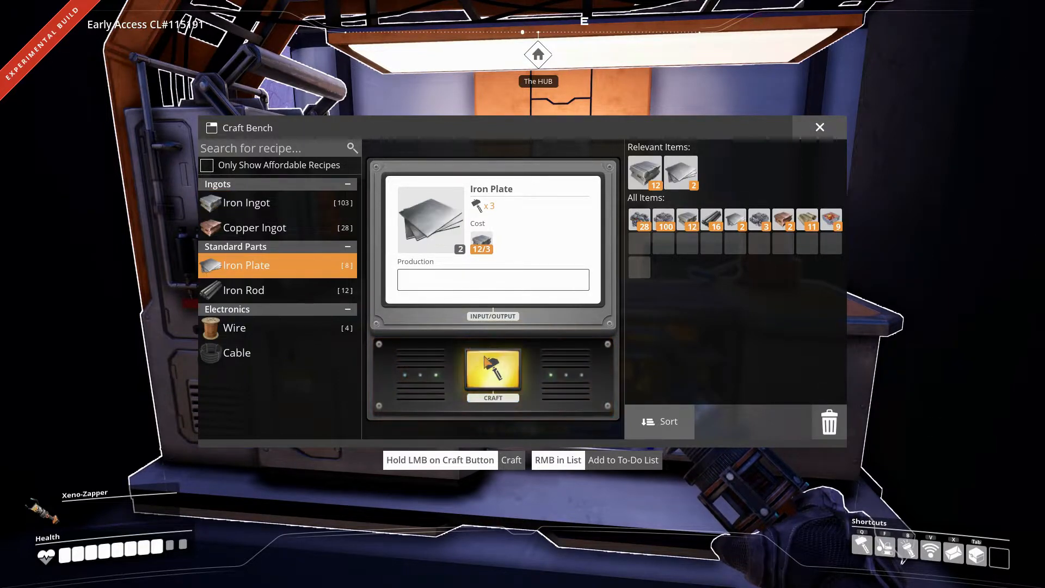
click(492, 373)
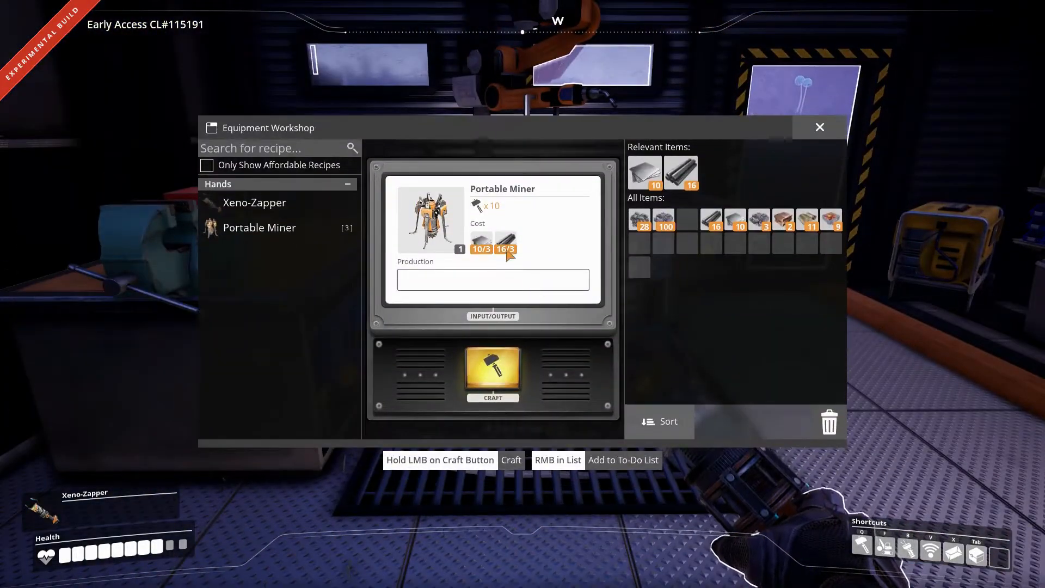
Step: Craft two Portable Miners at the Equipment Workshop and leave the window
click(492, 373)
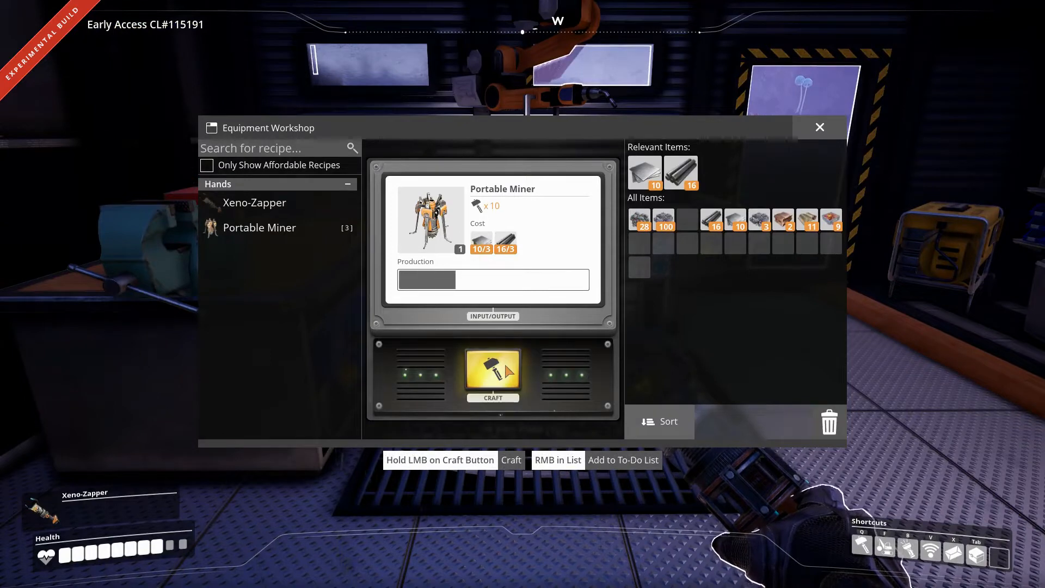
click(492, 374)
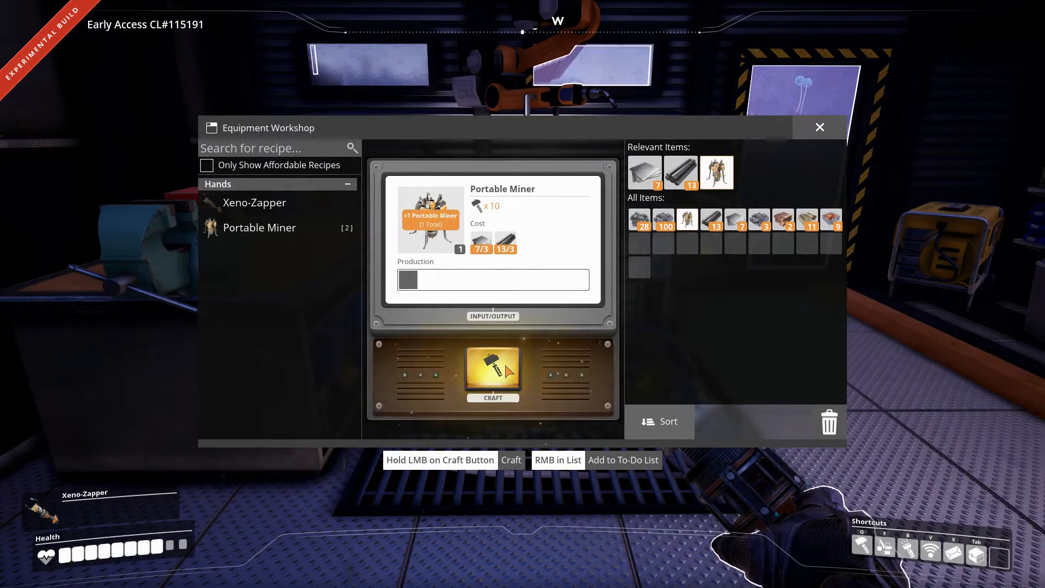
click(492, 373)
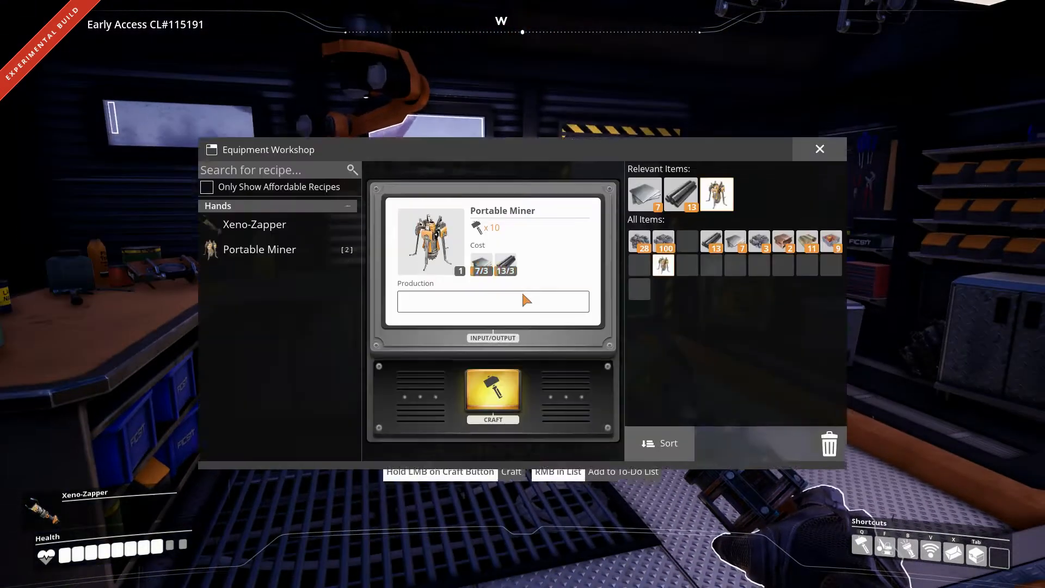
click(818, 149)
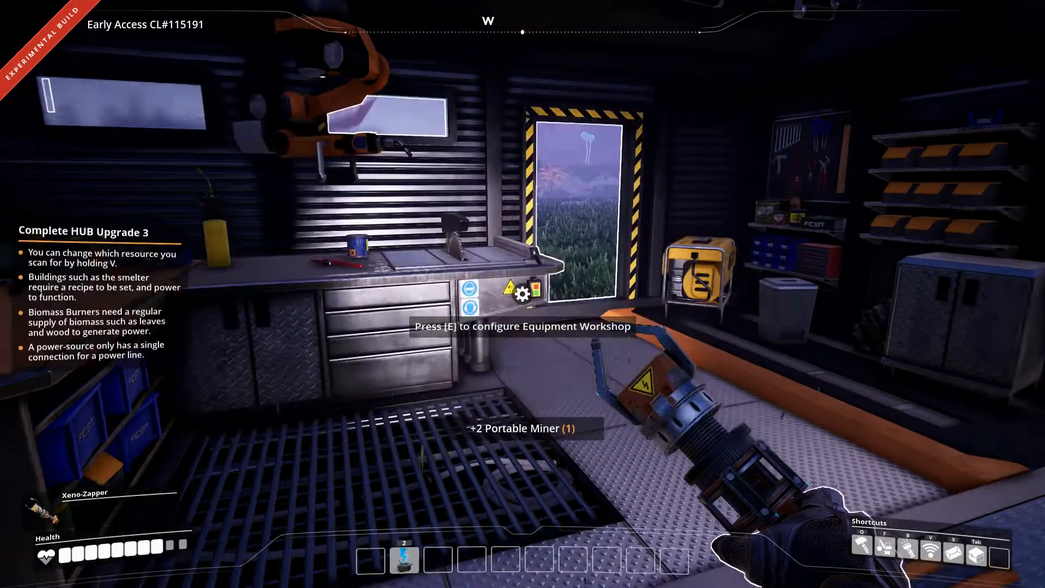
key(tab)
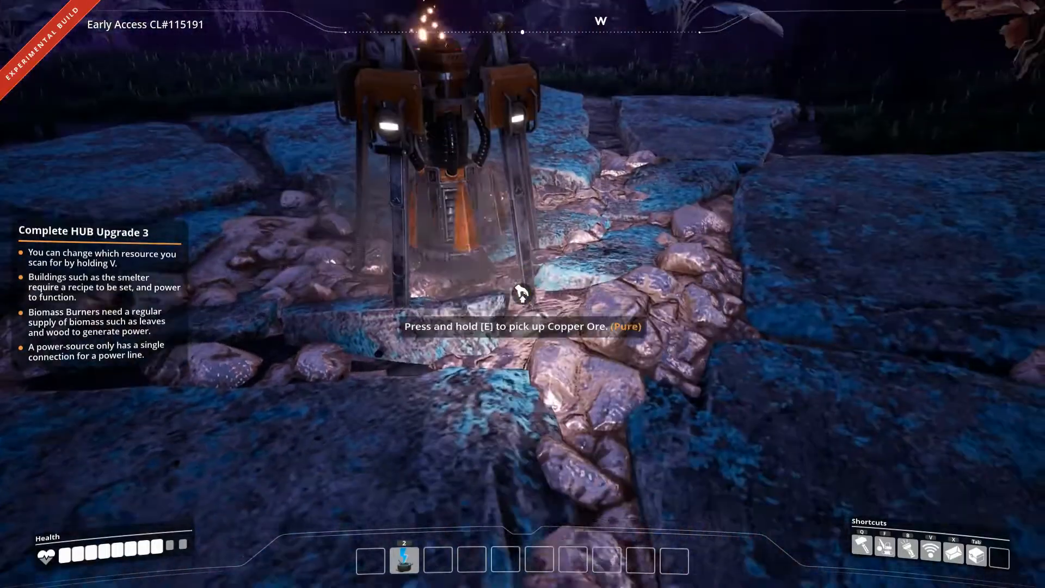
mouse_move(523, 295)
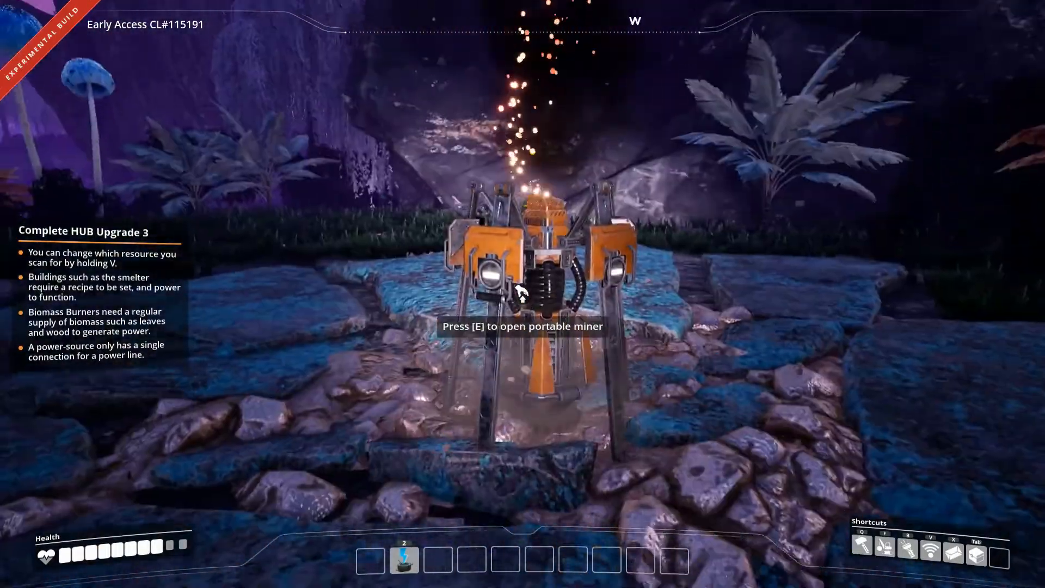
mouse_move(523, 293)
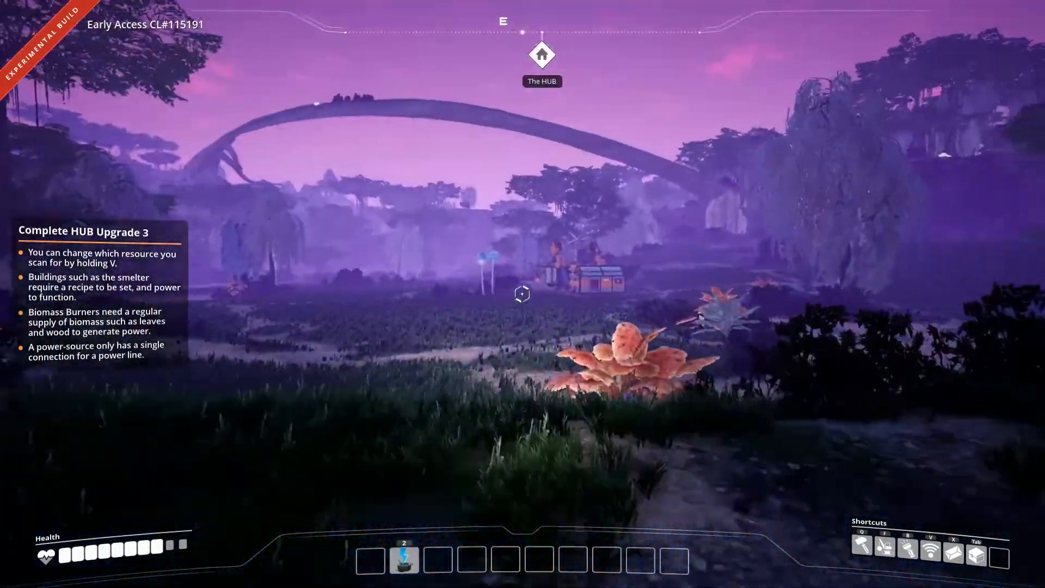
mouse_move(522, 293)
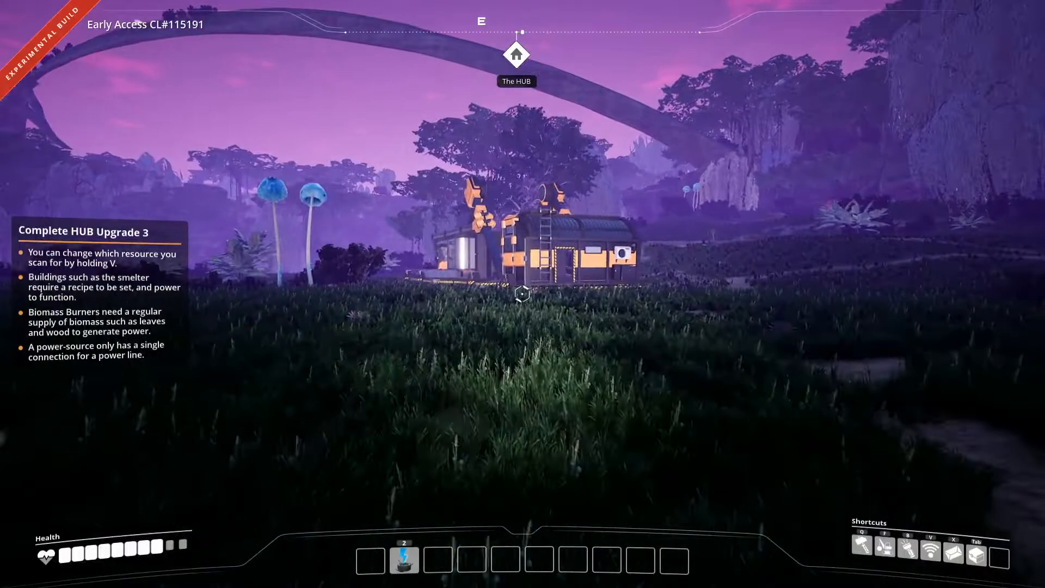
mouse_move(523, 293)
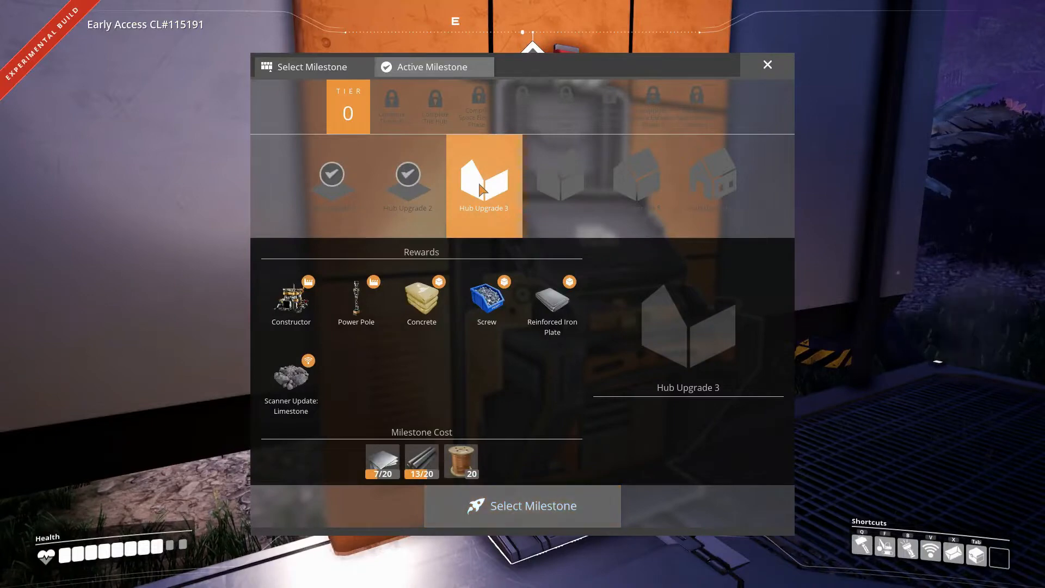
Step: View Hub Upgrade 3's Constructor reward and its iron plate, rod and wire cost
click(290, 378)
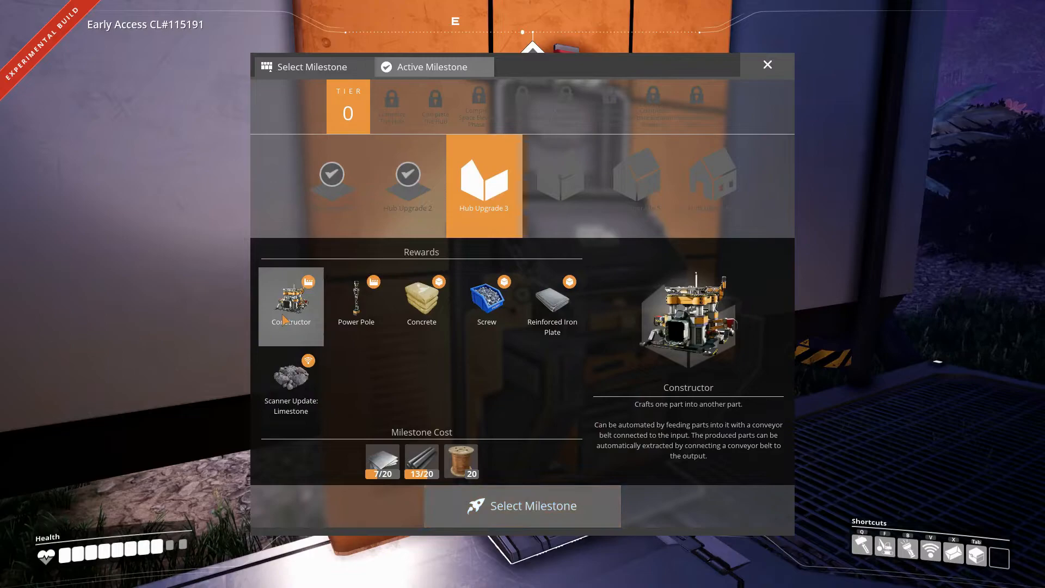
click(766, 64)
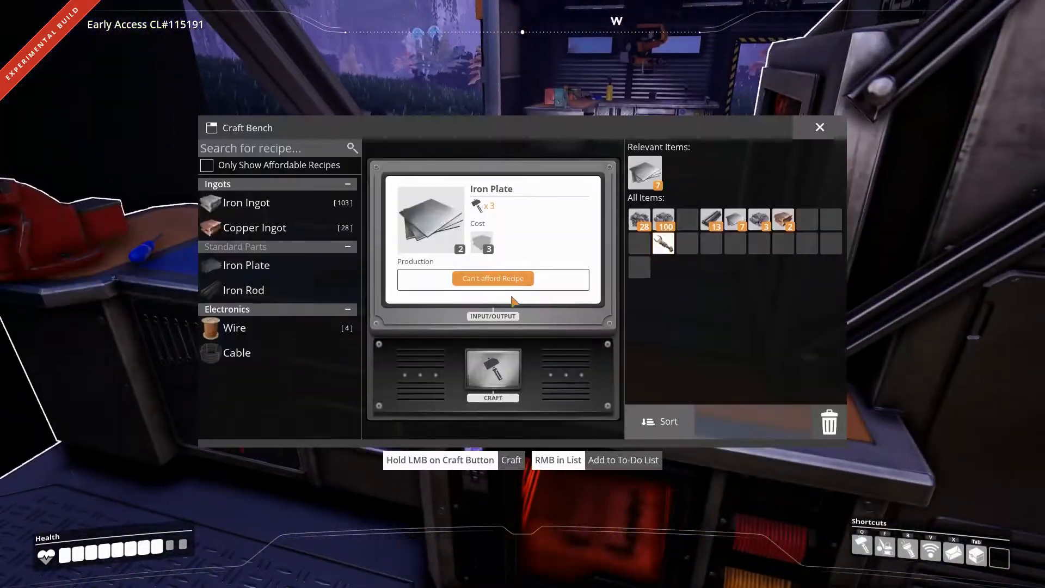
mouse_move(427, 267)
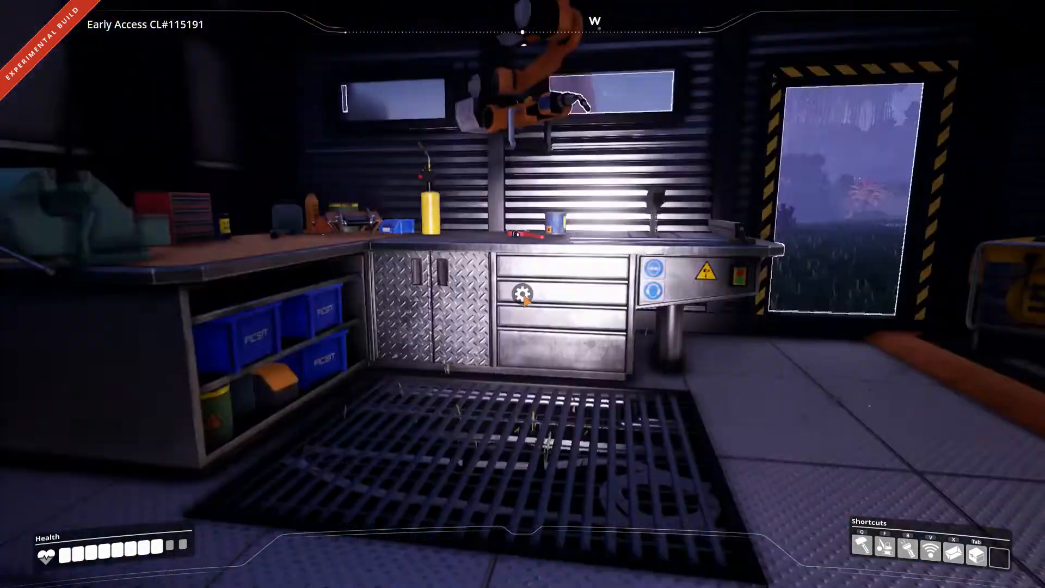
Step: Review the Portable Miner recipe and the Smelter's build cost in the Build menu
click(524, 295)
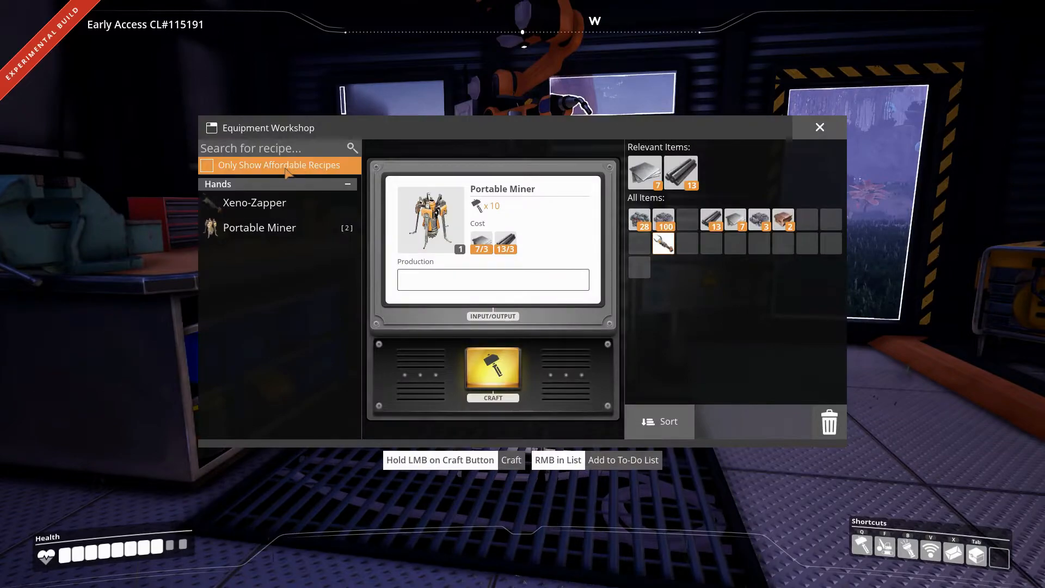
mouse_move(286, 175)
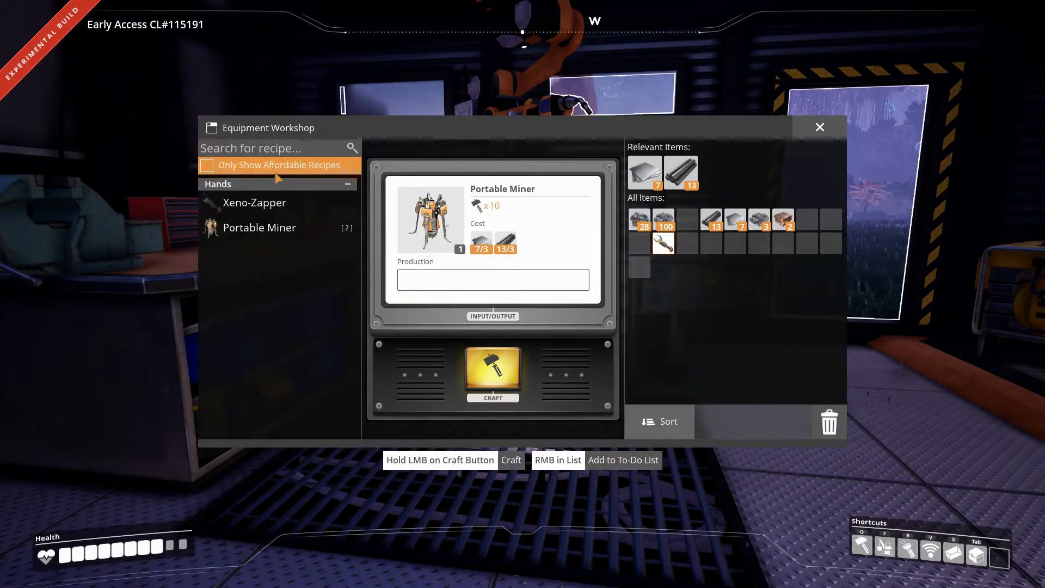
click(819, 127)
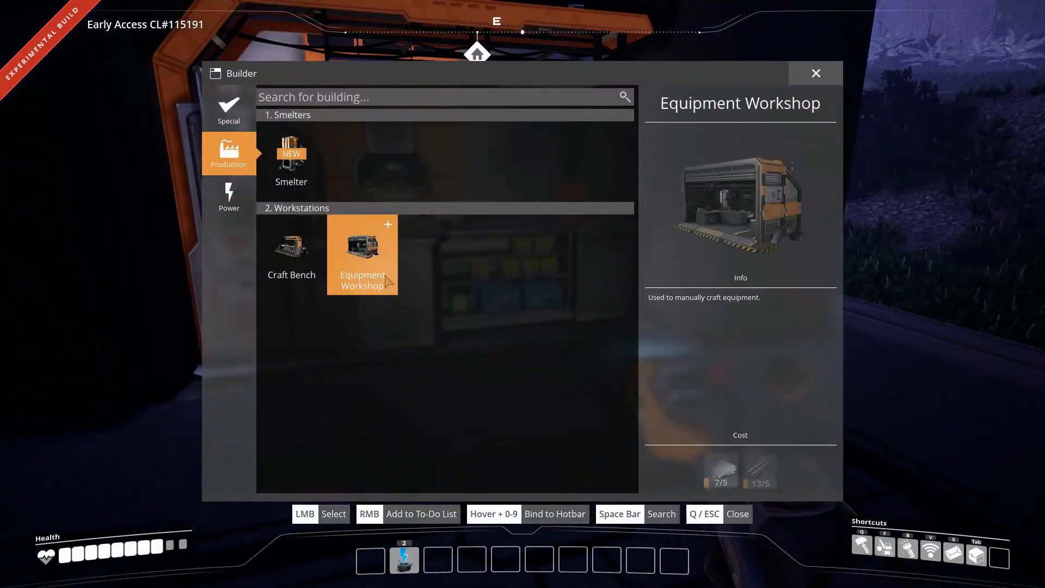
click(290, 160)
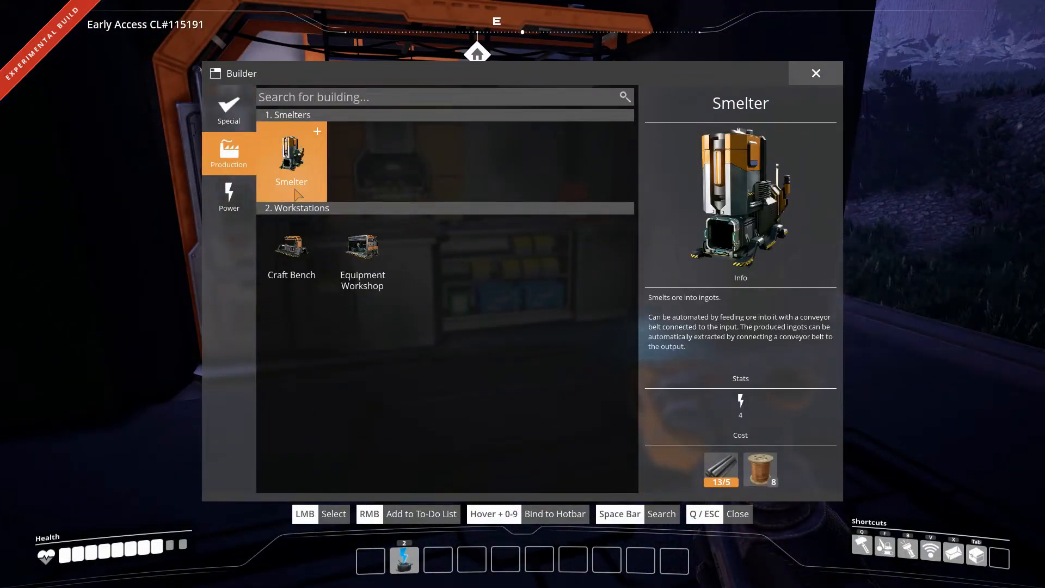
click(291, 160)
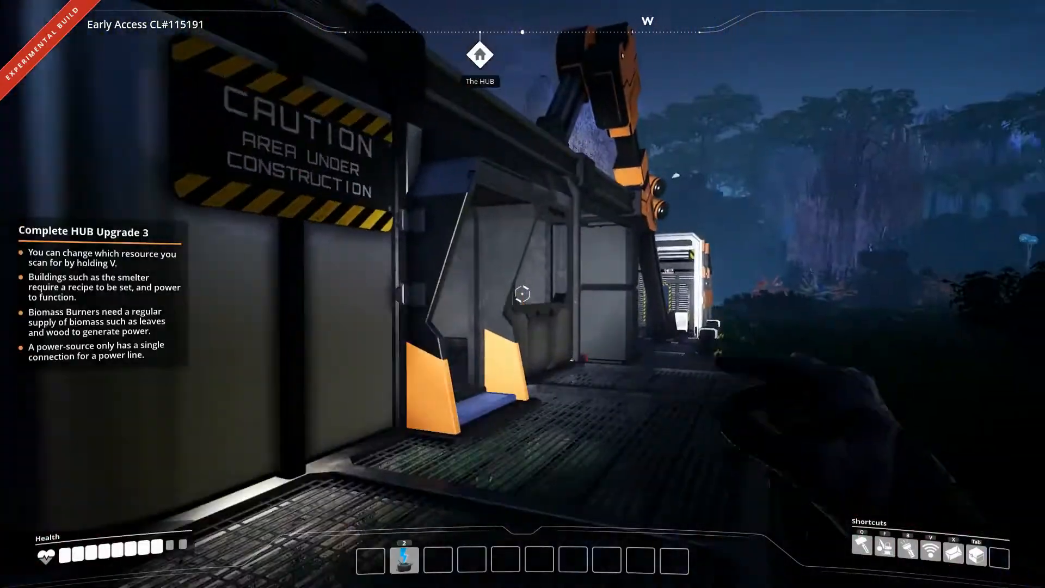
mouse_move(522, 292)
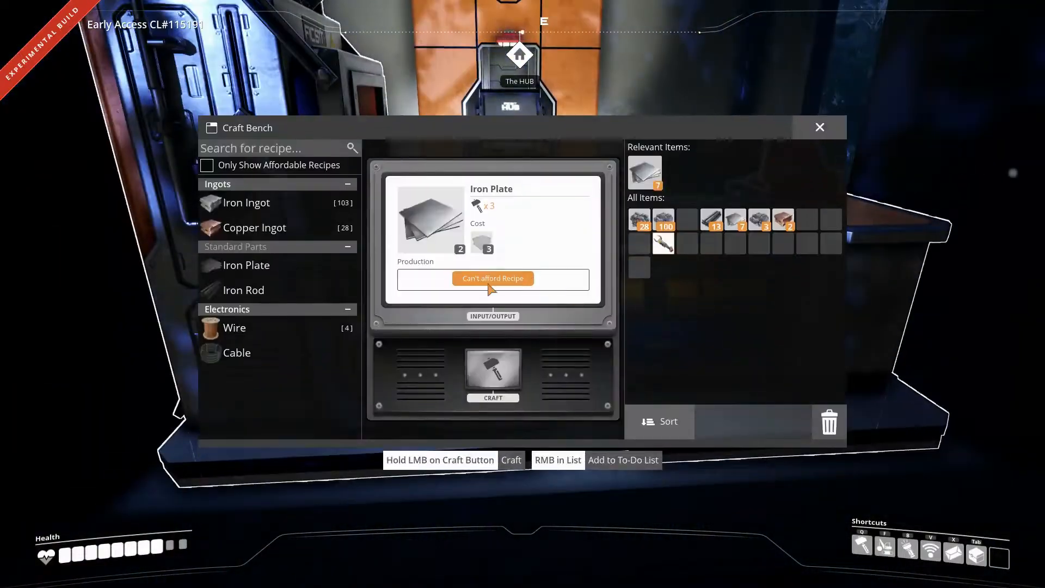
Step: Smelt the copper ore into Copper Ingots until the stack reaches 27
click(254, 227)
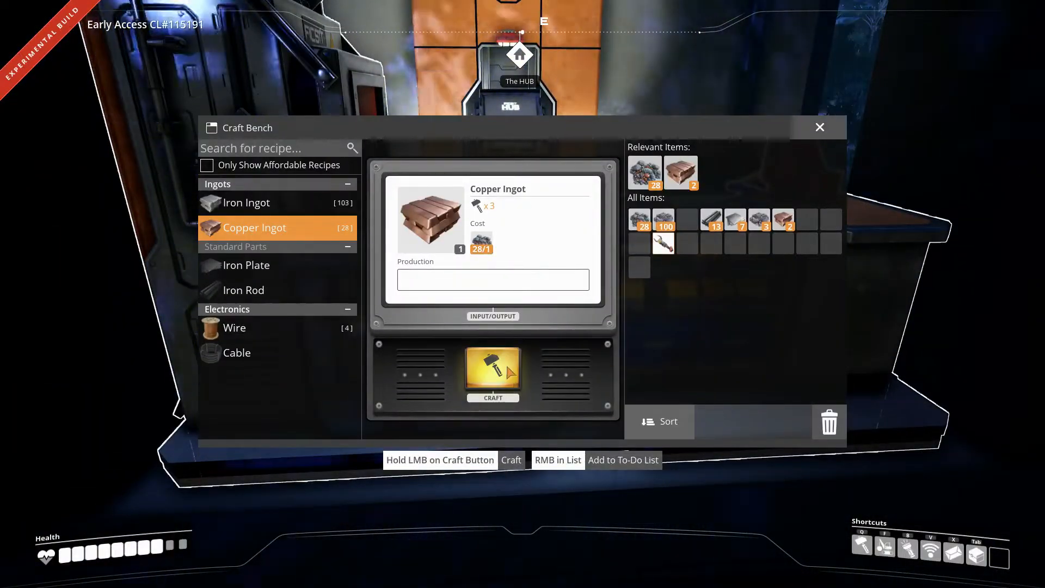
click(492, 373)
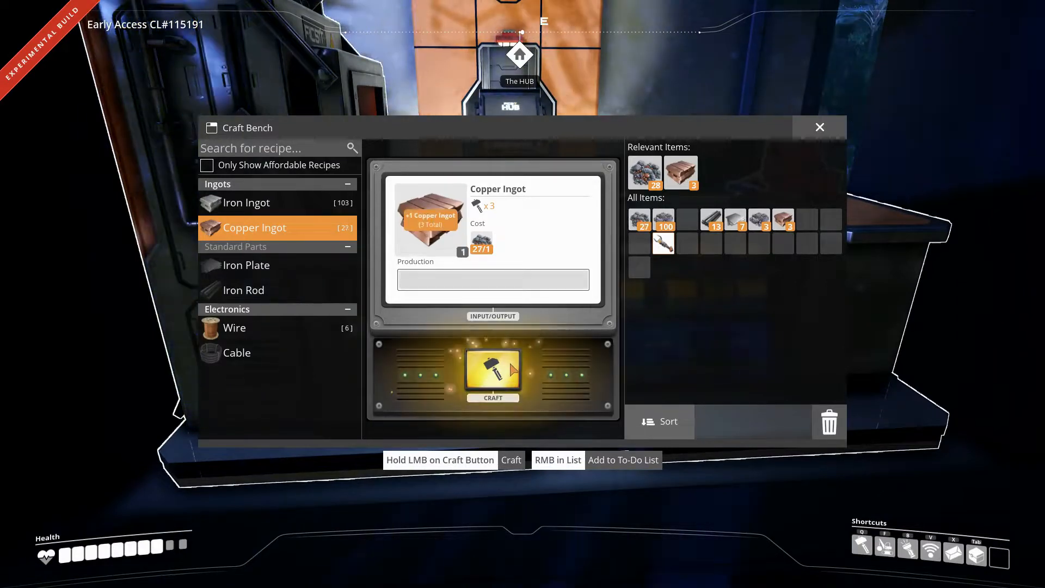
click(492, 370)
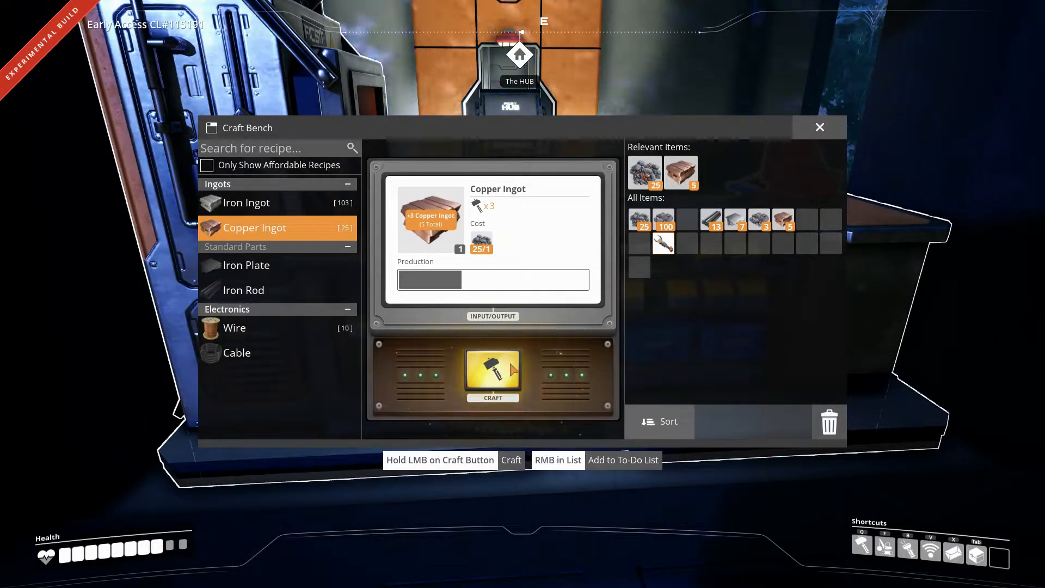
click(492, 373)
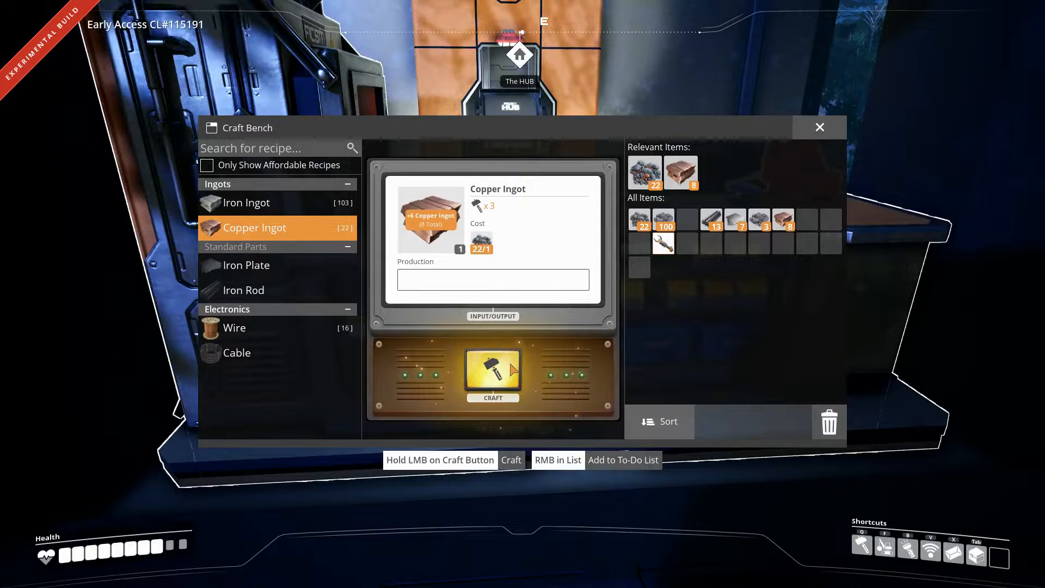
click(492, 376)
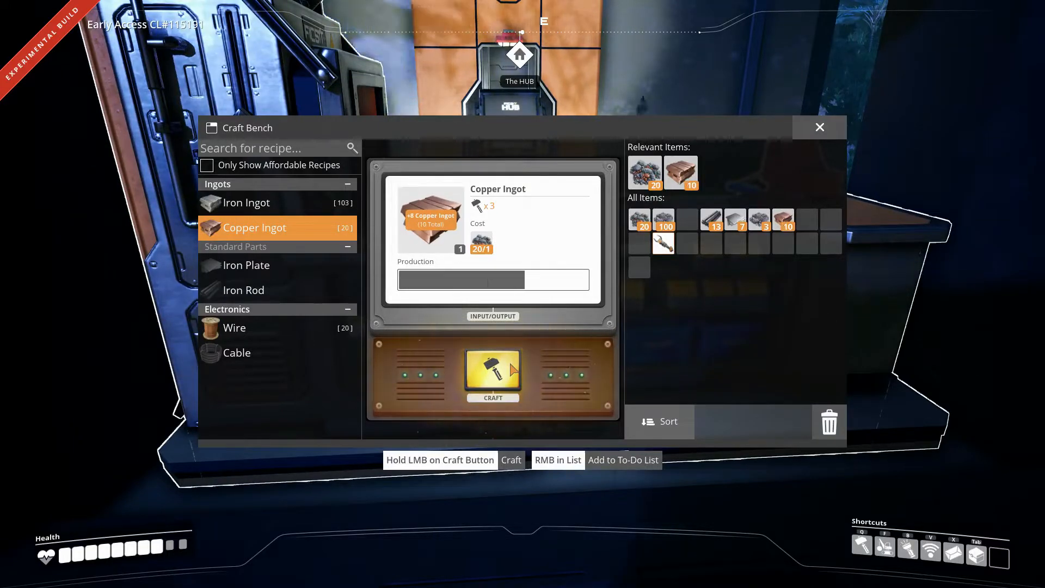
click(492, 373)
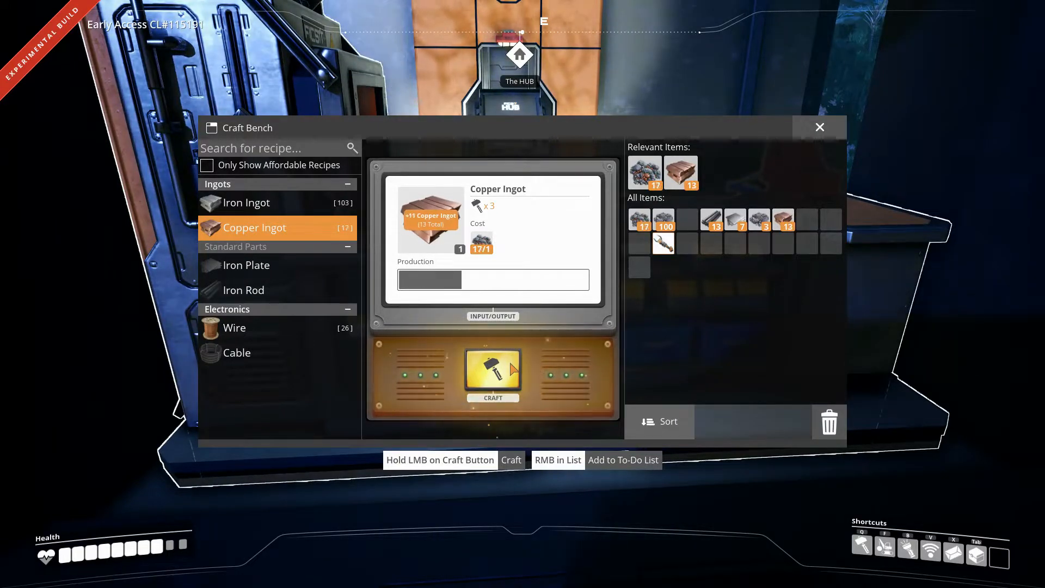
click(492, 370)
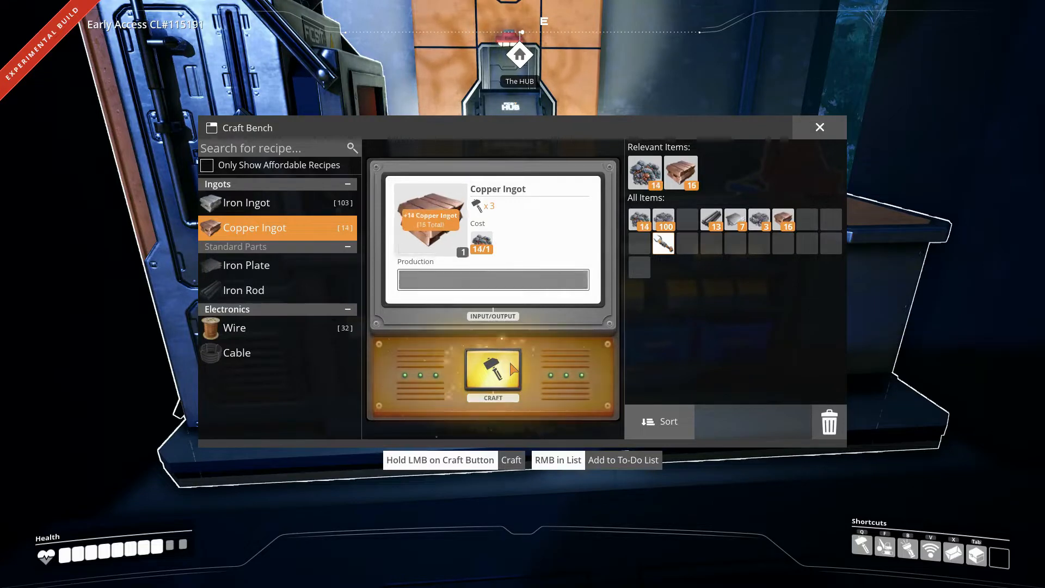
click(492, 376)
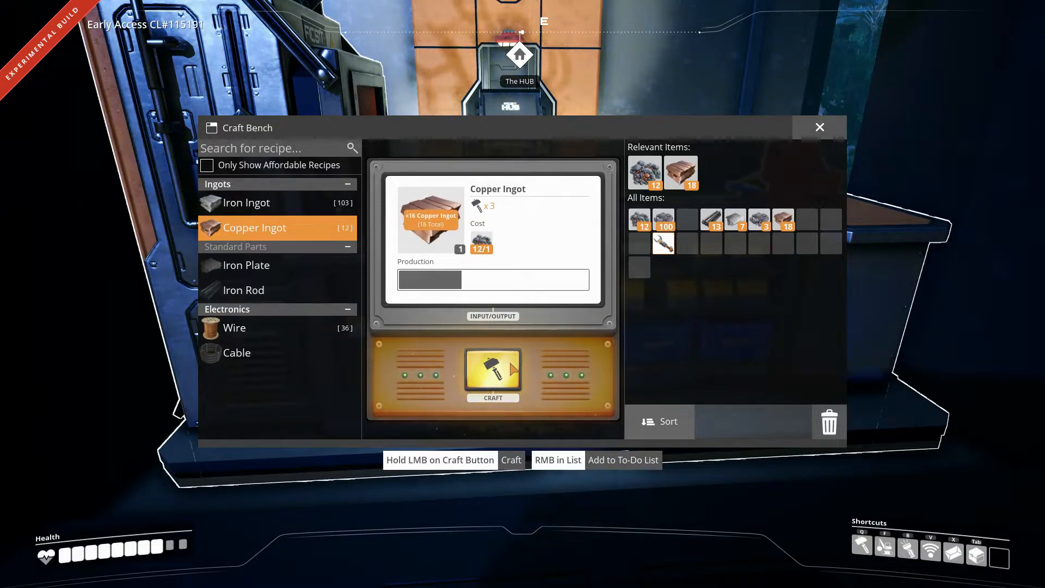
click(492, 374)
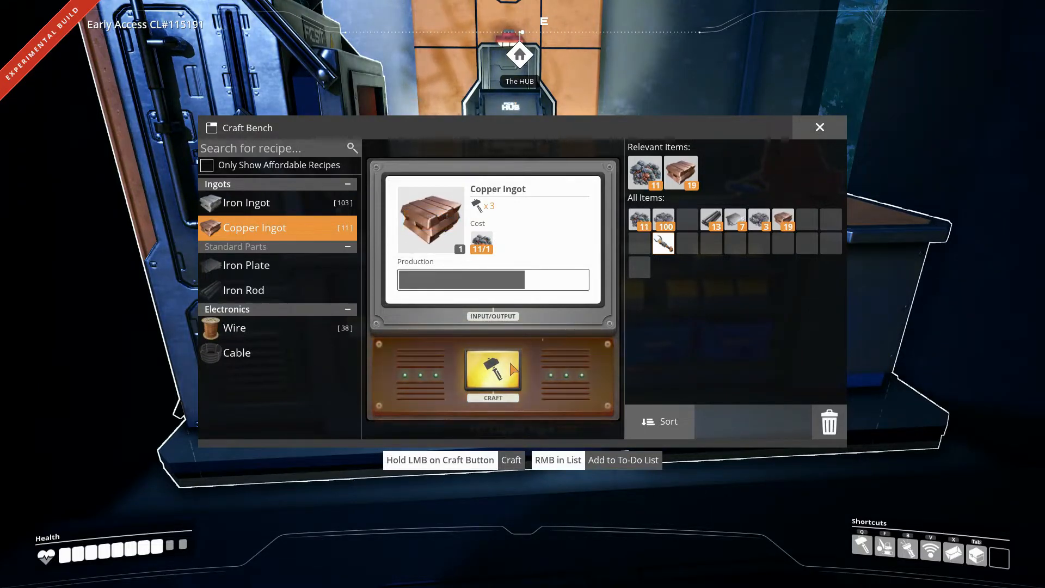
click(492, 374)
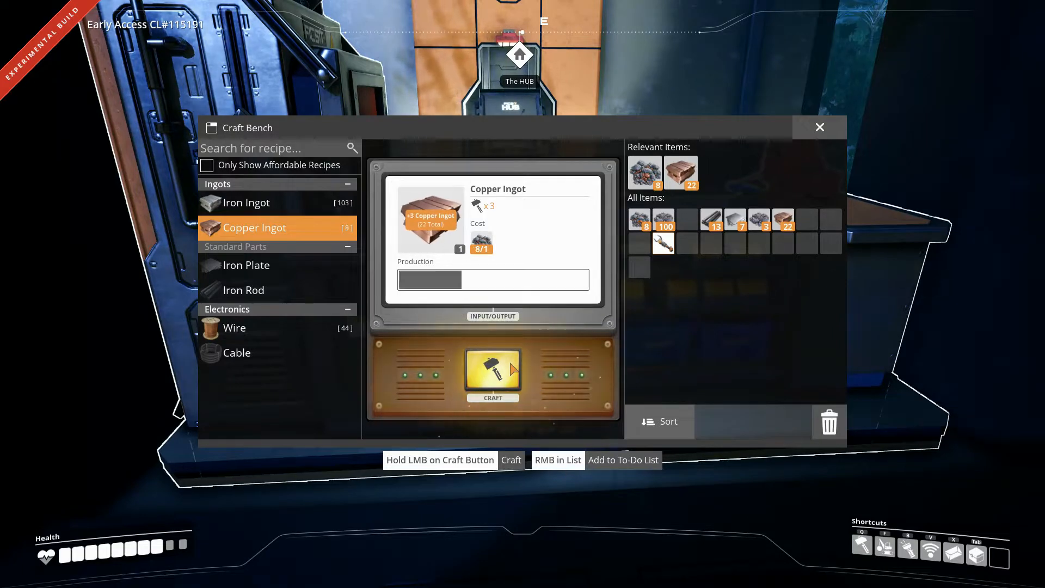
click(492, 373)
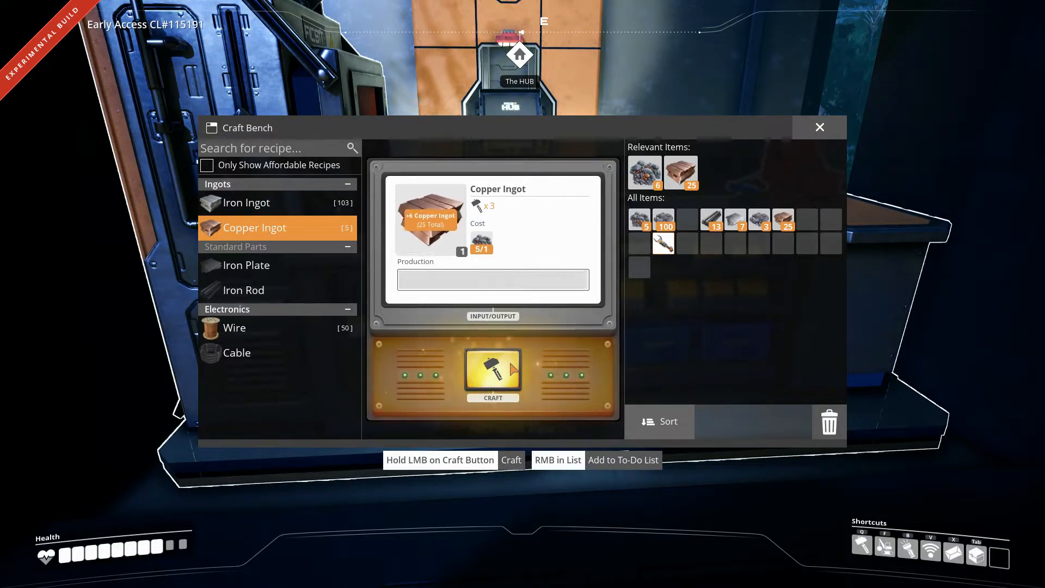
click(492, 373)
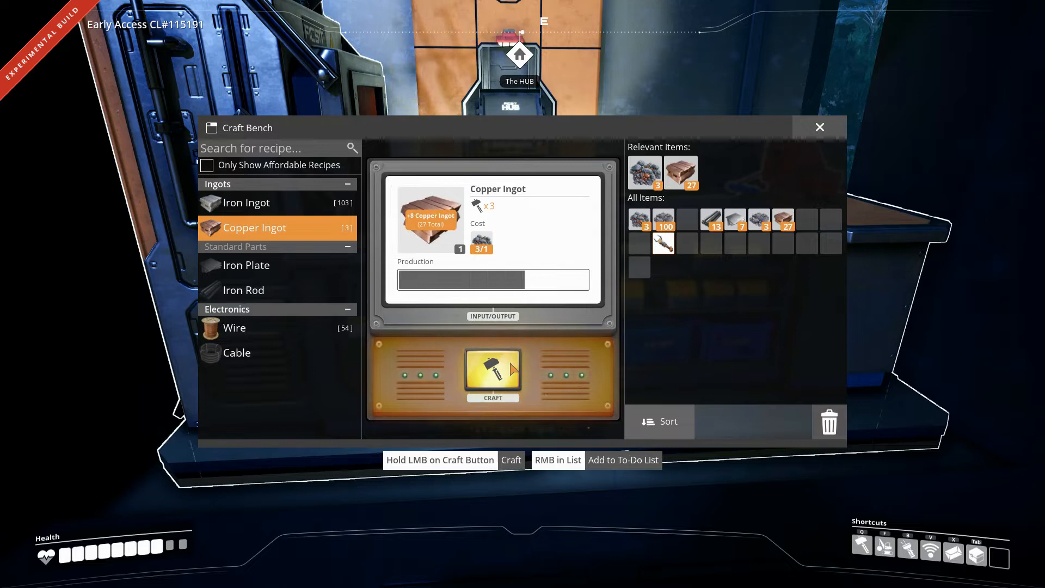
click(492, 373)
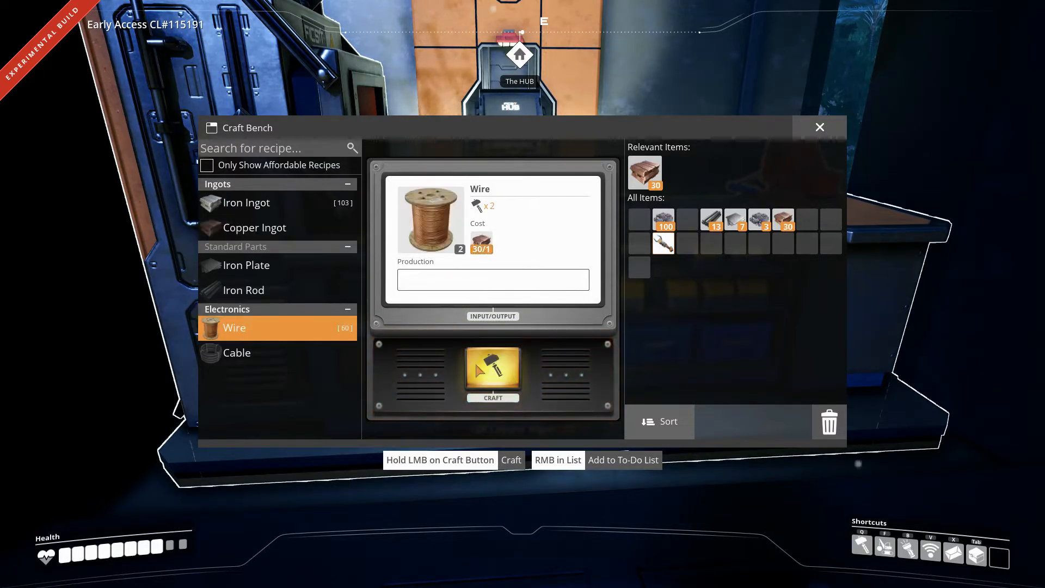
Step: Craft Wire from copper ingots until 60 Wire are in the inventory
click(492, 371)
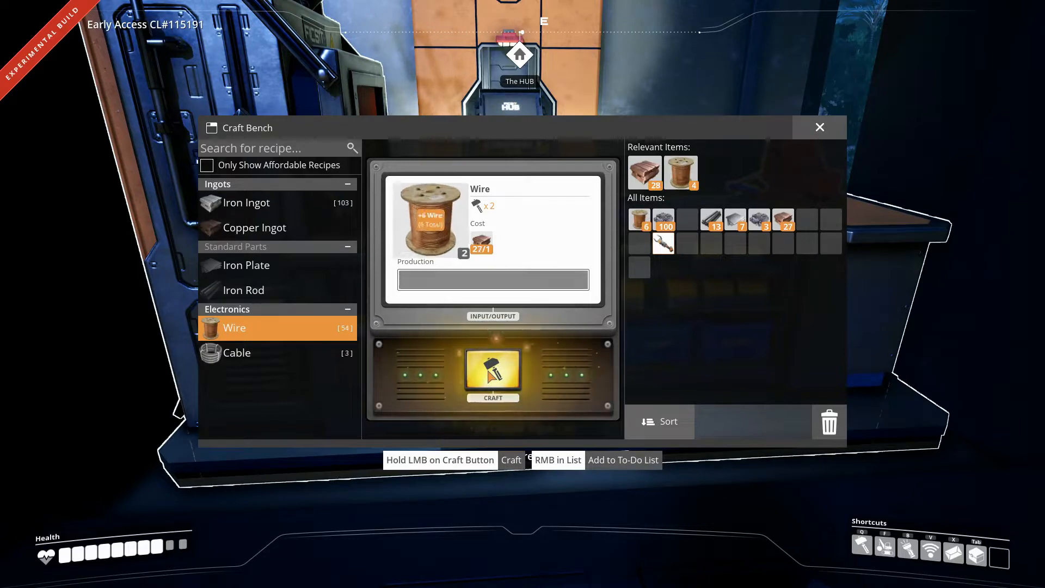
click(492, 370)
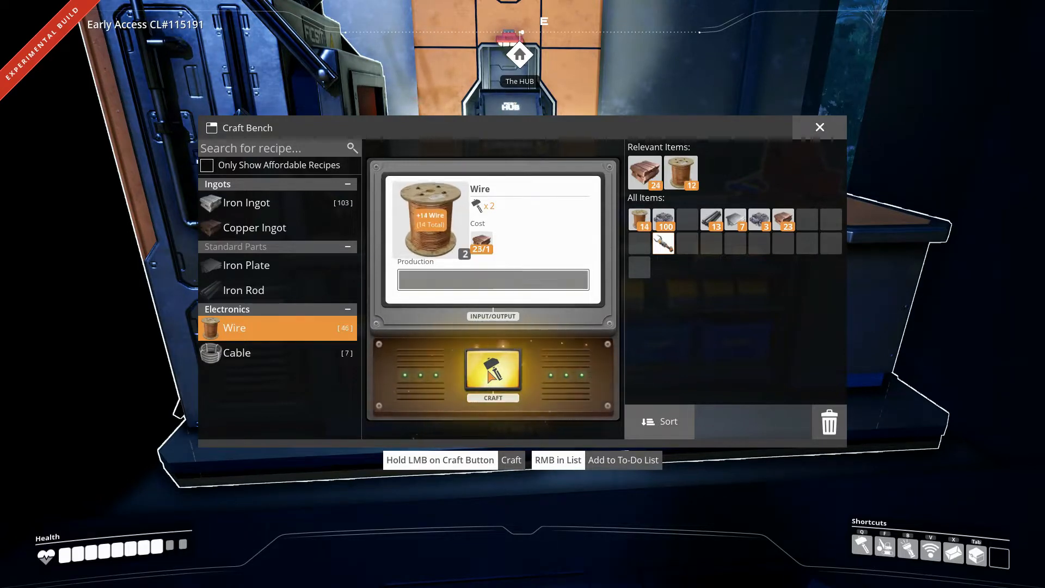
click(492, 372)
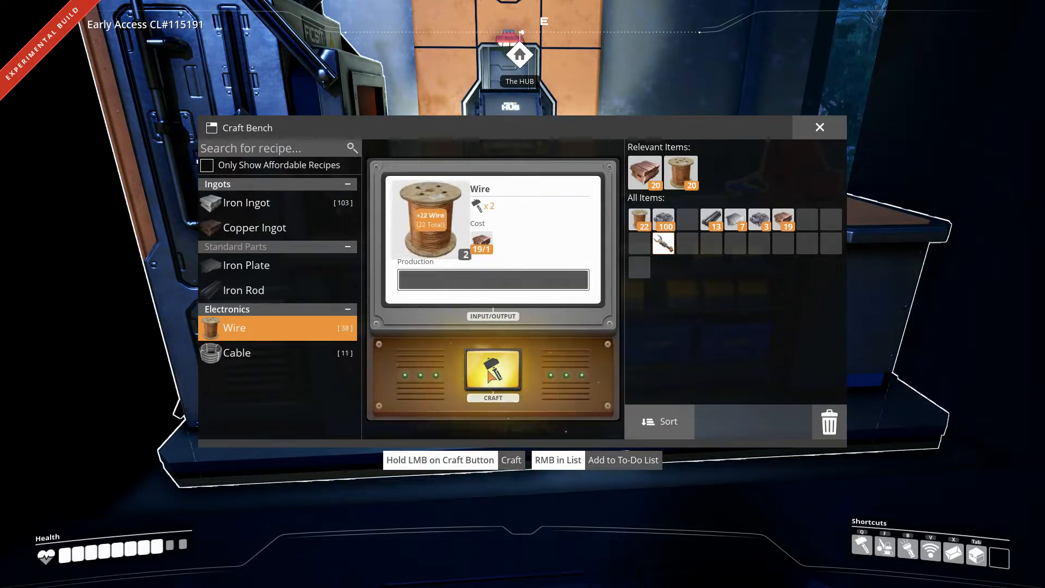
click(492, 374)
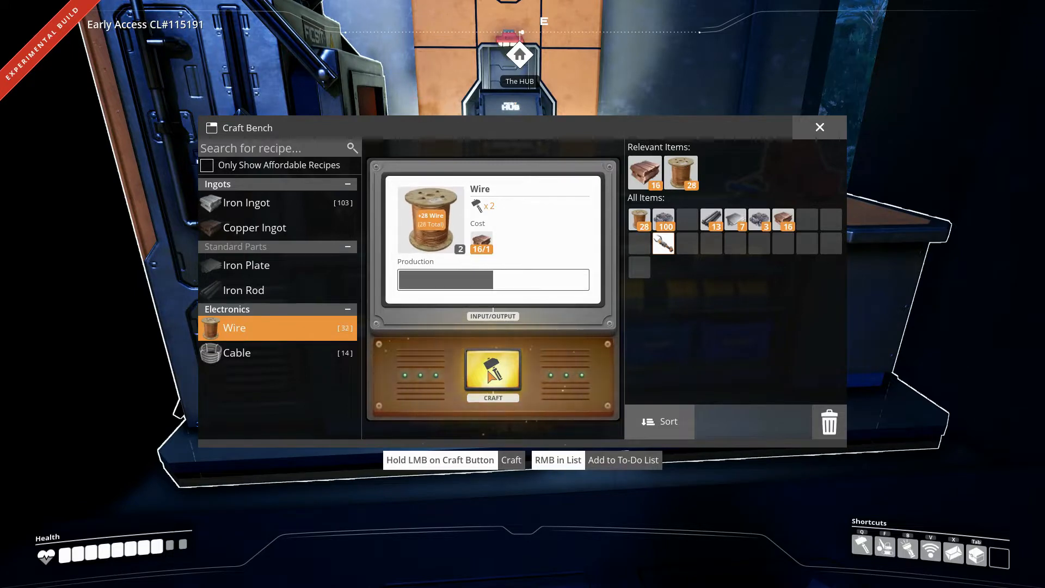
click(492, 374)
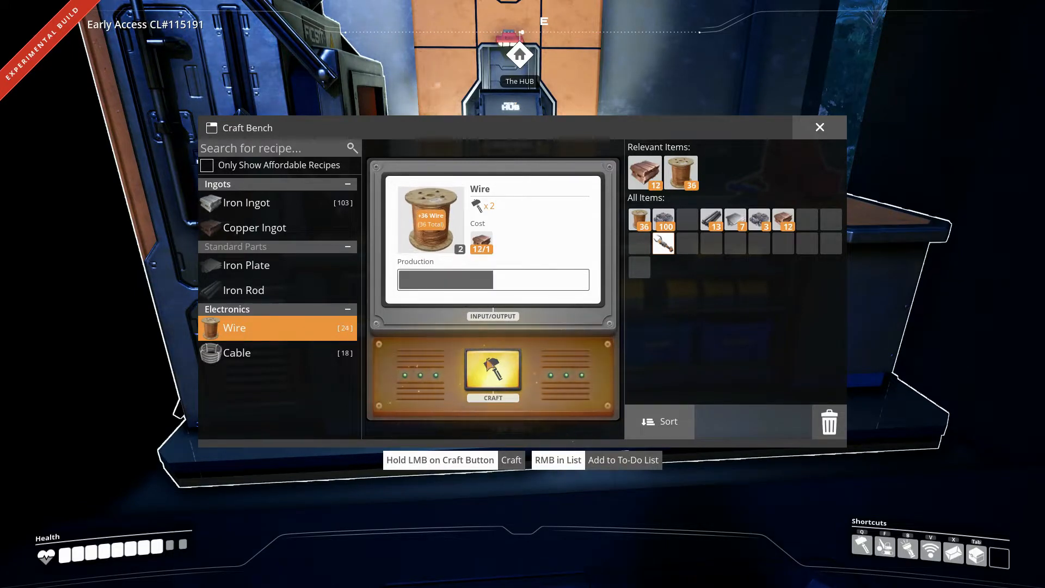
click(492, 373)
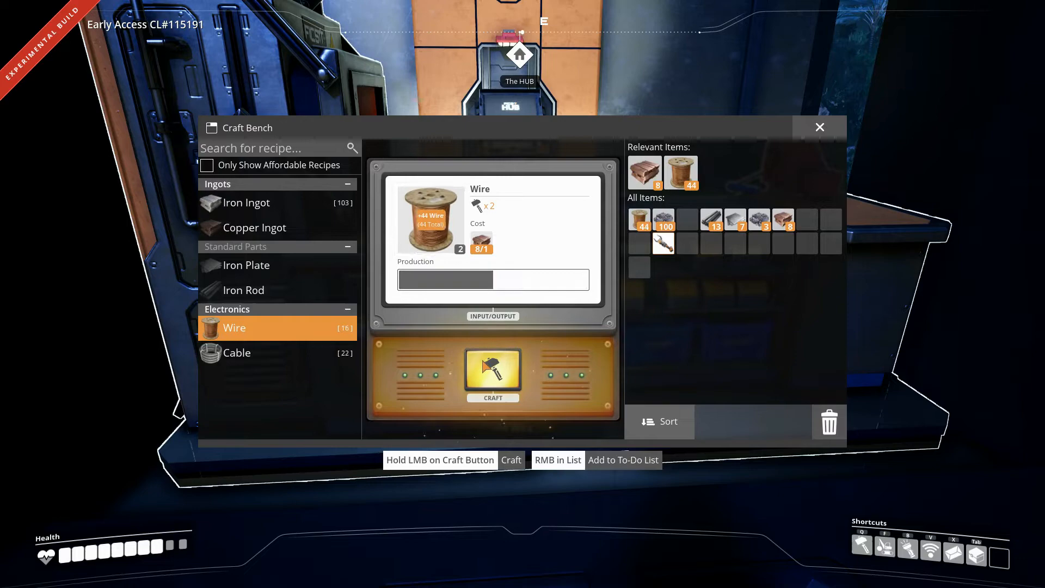
click(492, 373)
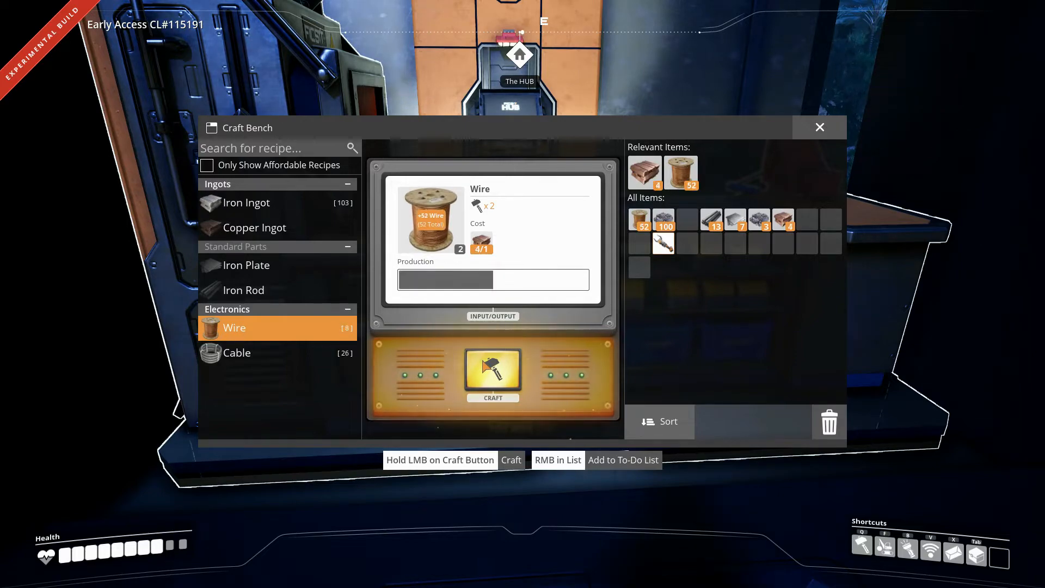
click(492, 374)
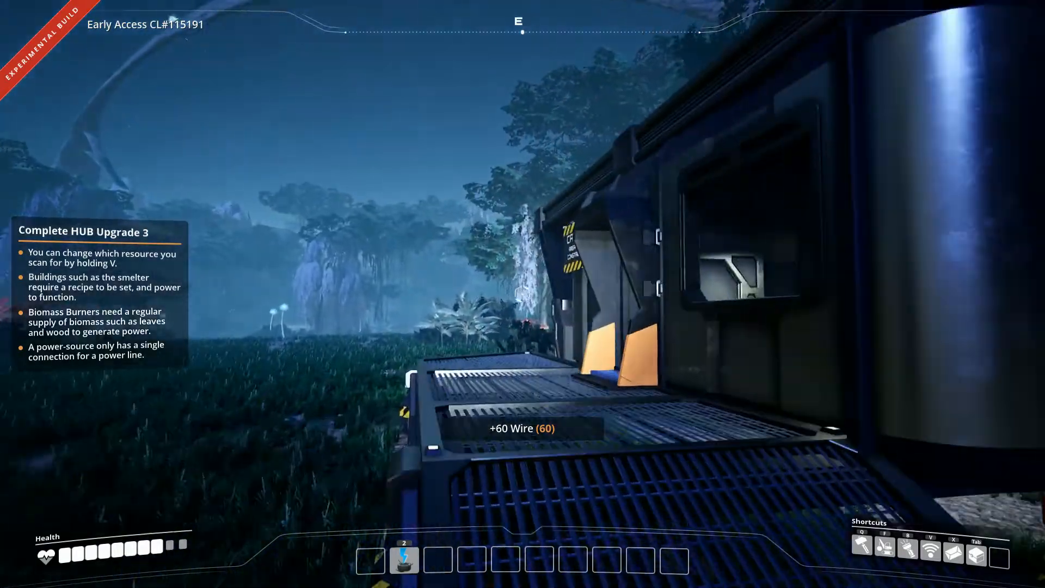
mouse_move(522, 294)
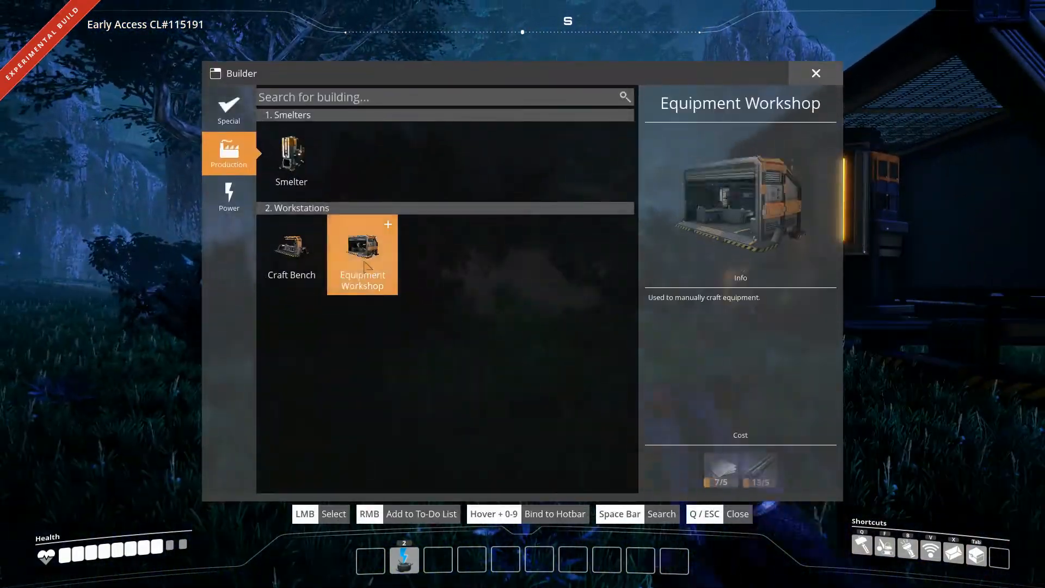
Step: Pick the Equipment Workshop from the Production category of the Build menu
click(290, 157)
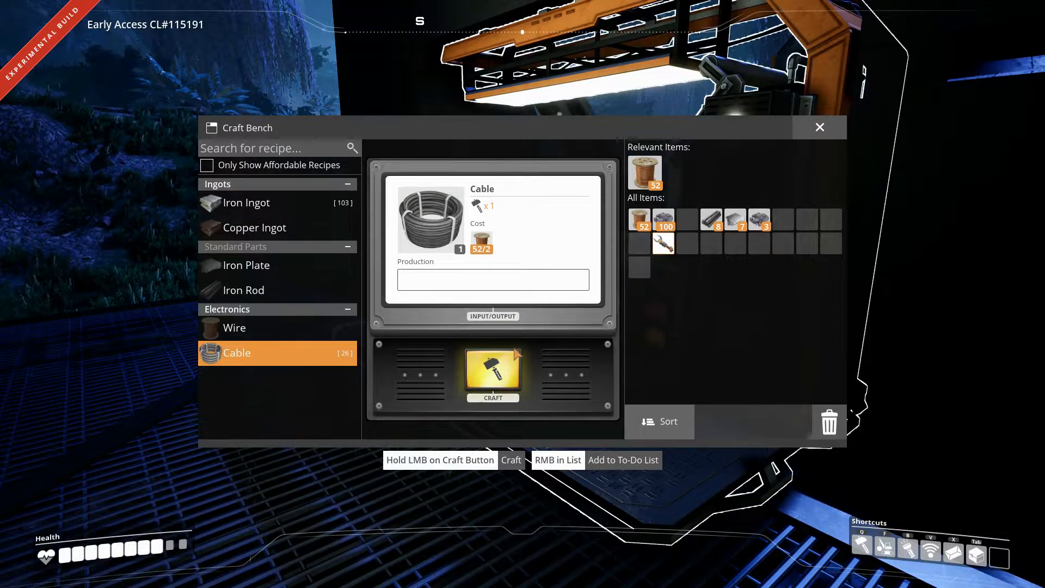
Step: Craft three batches of Cable from wire at the Craft Bench
click(492, 374)
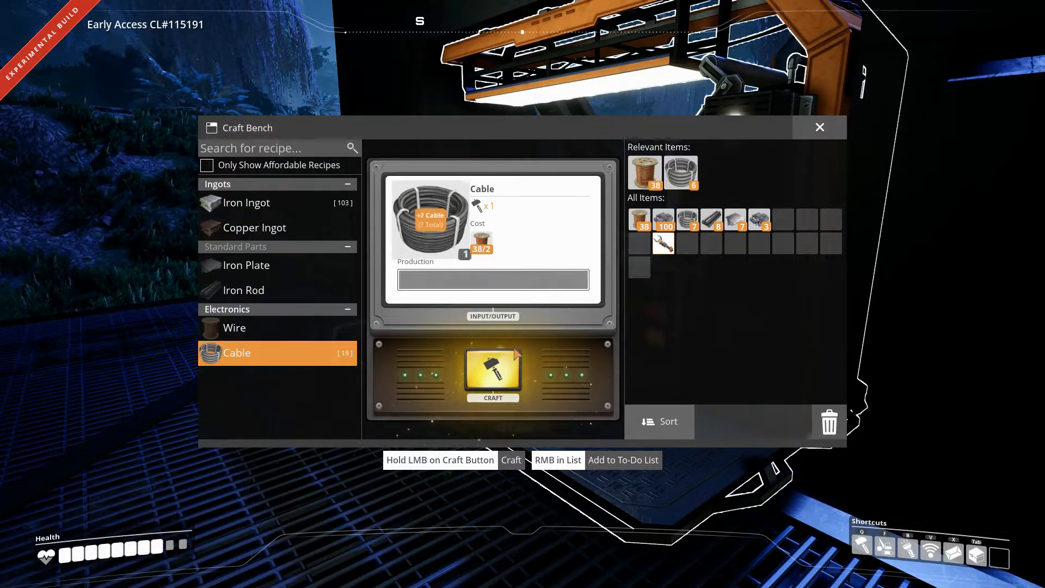
click(492, 373)
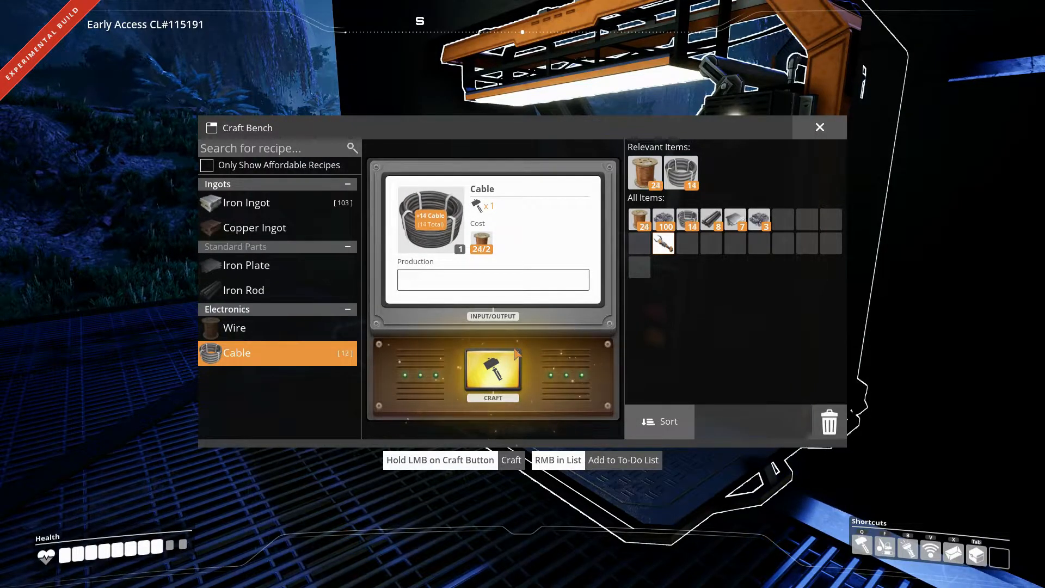
click(492, 370)
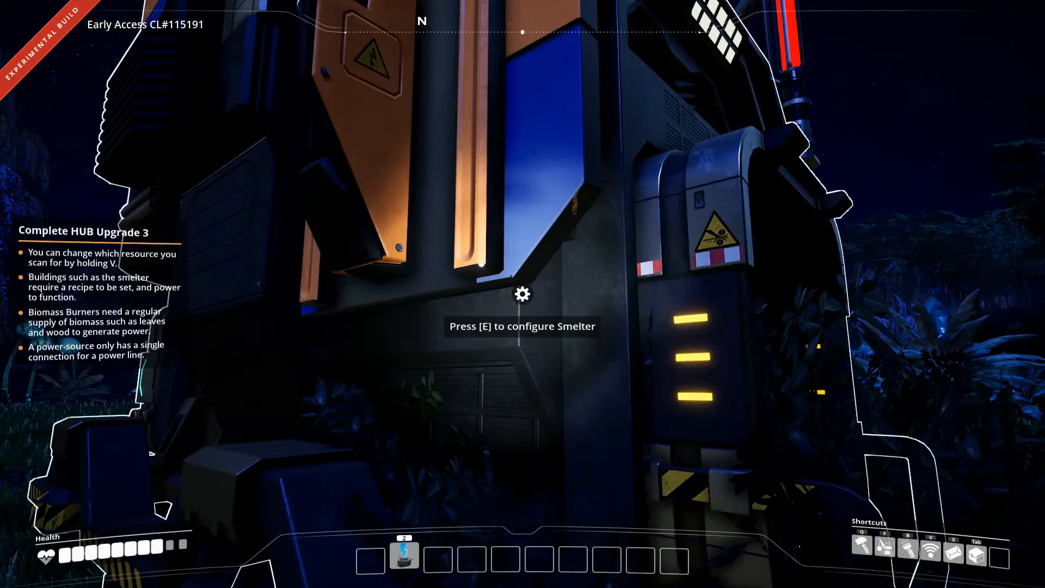
Step: Assign the Iron Ingot recipe to the Smelter and load its 100 iron ore into the input slot
key(e)
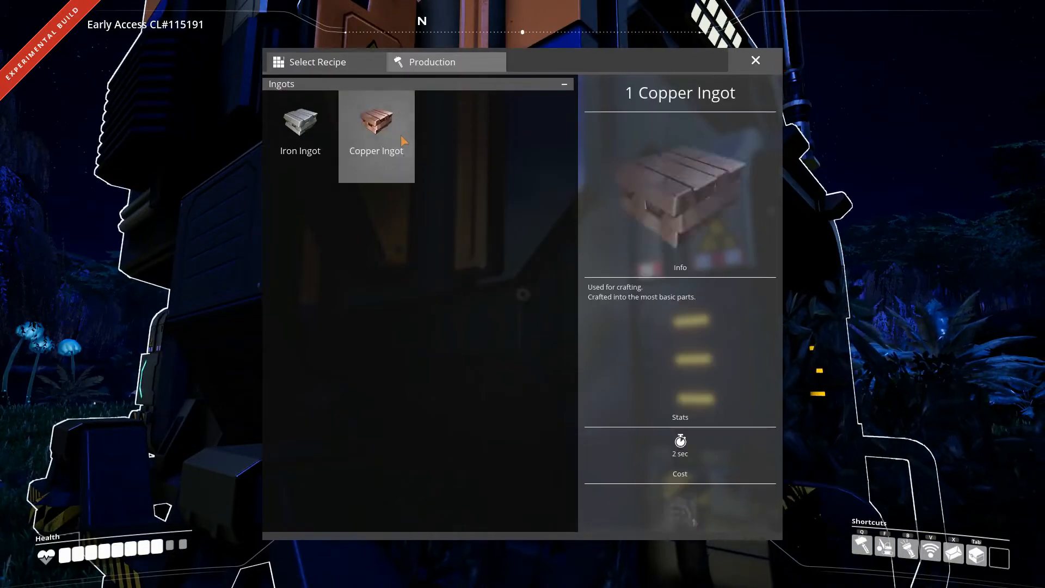
click(427, 60)
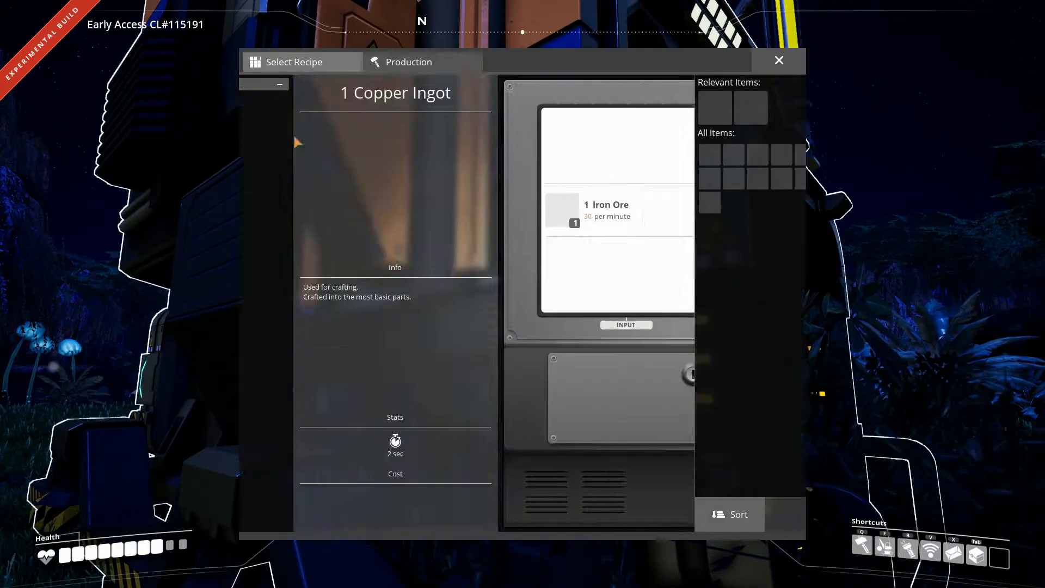
click(402, 61)
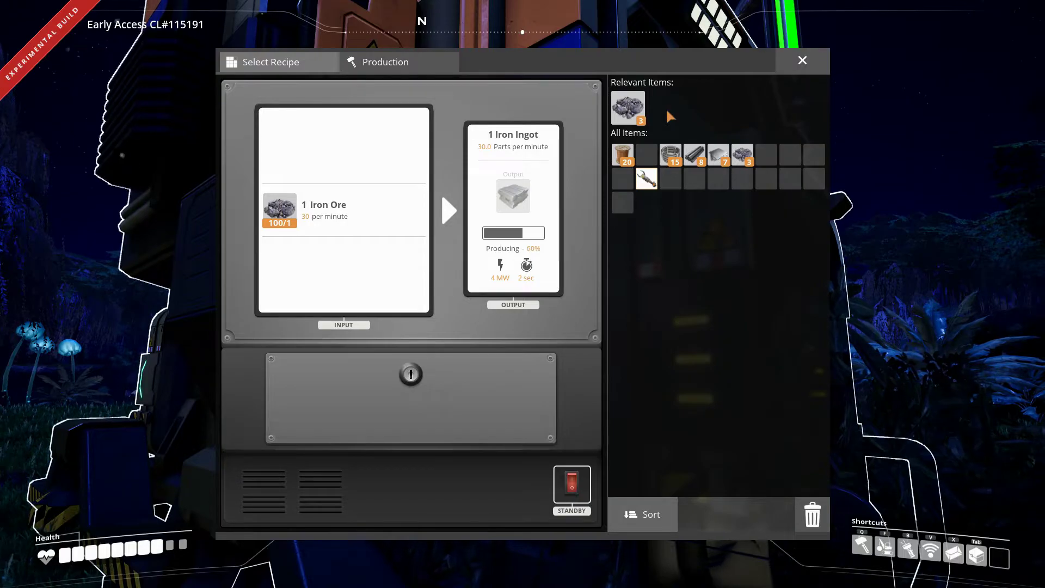
click(801, 61)
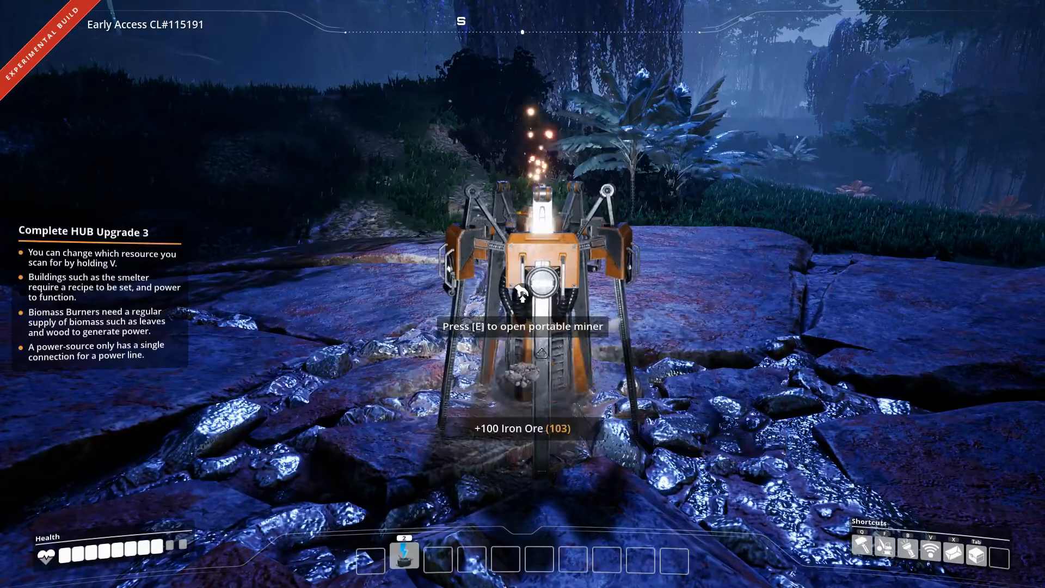
mouse_move(523, 292)
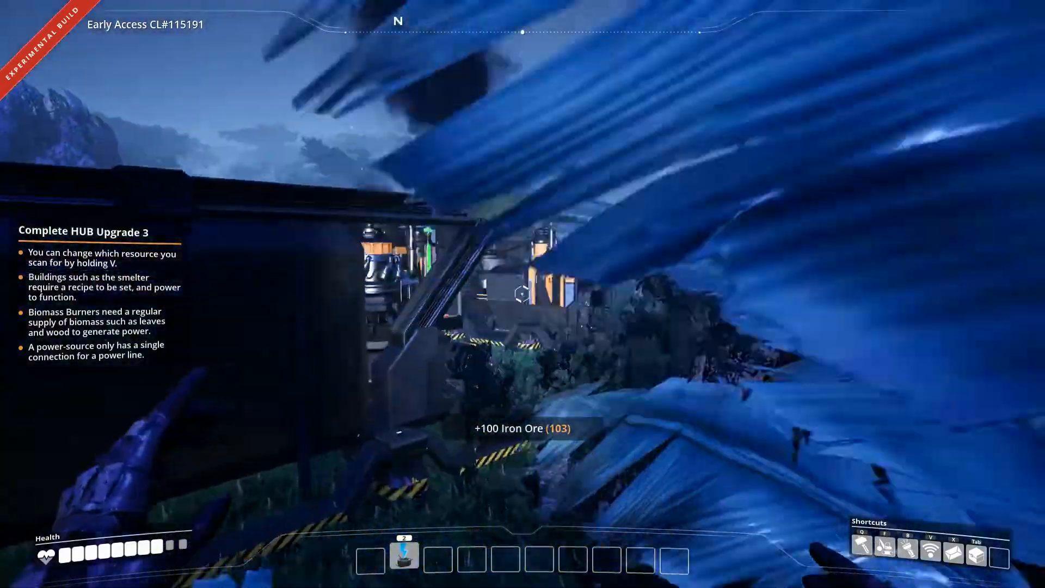
mouse_move(523, 294)
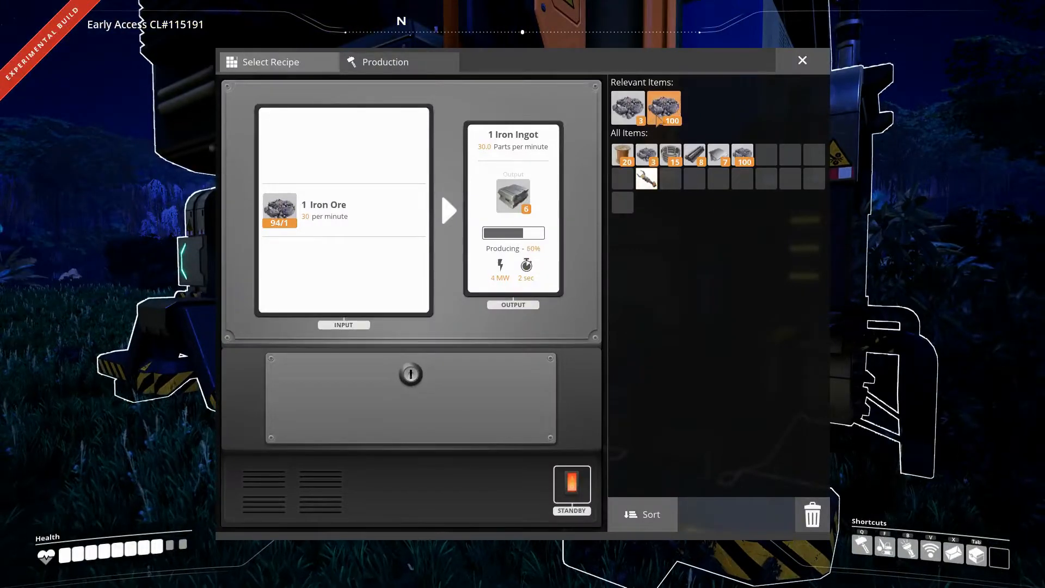
mouse_move(663, 108)
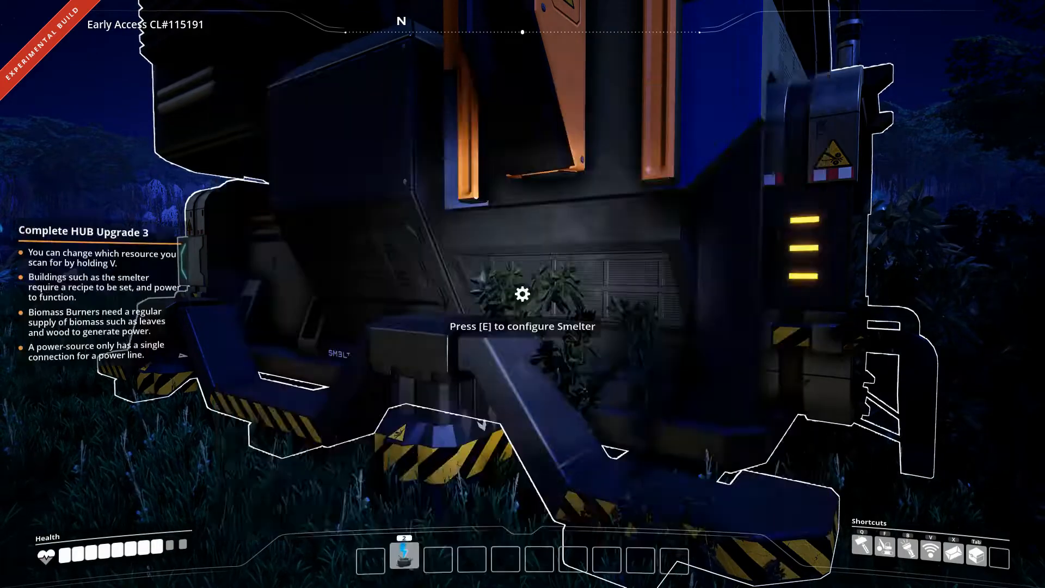
mouse_move(523, 293)
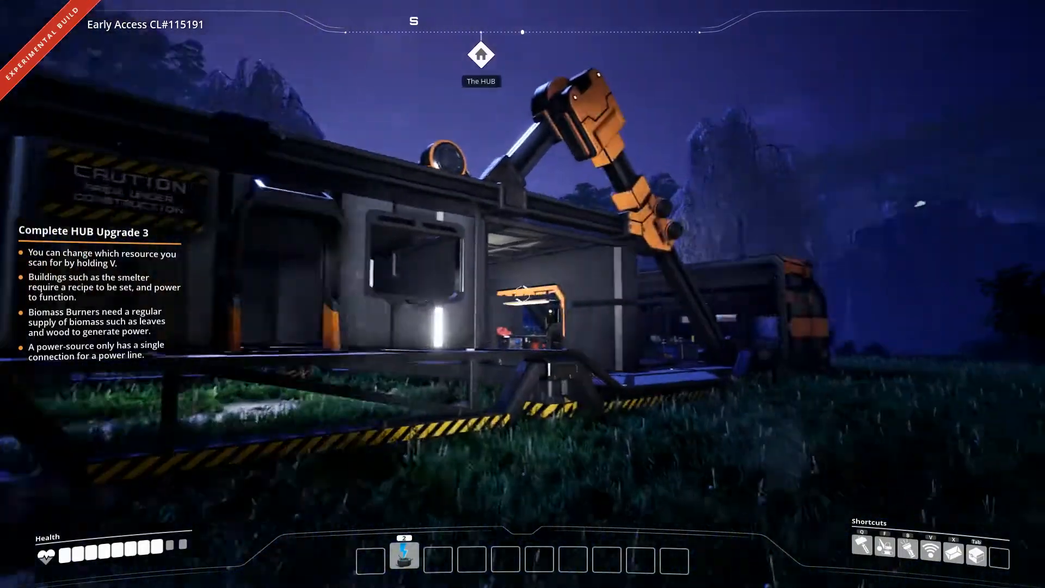
Step: Bring up the build menu's list of structures back at the HUB
key(Tab)
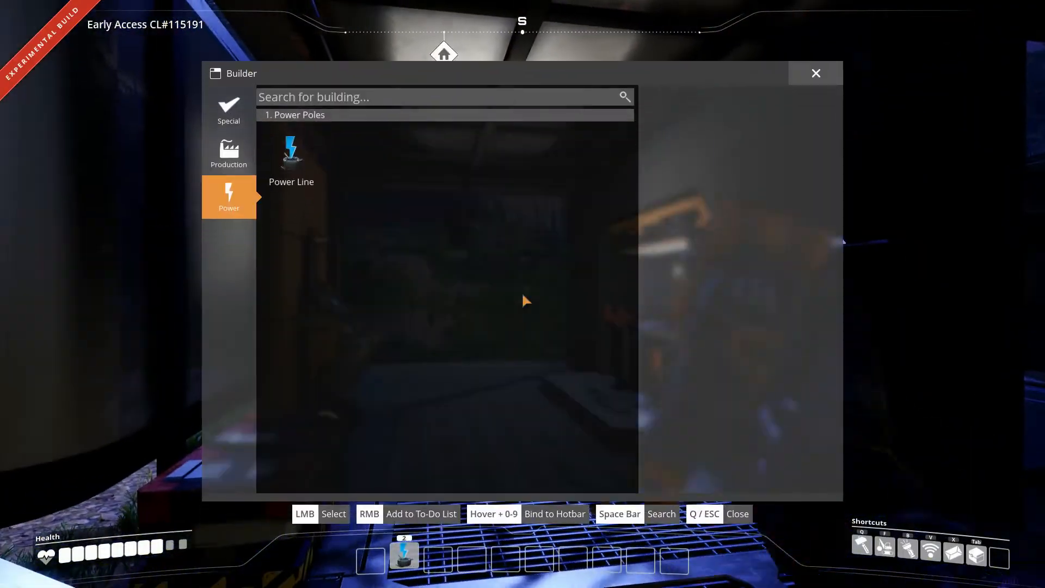
Step: Browse the Special building category and select The HUB entry
click(228, 109)
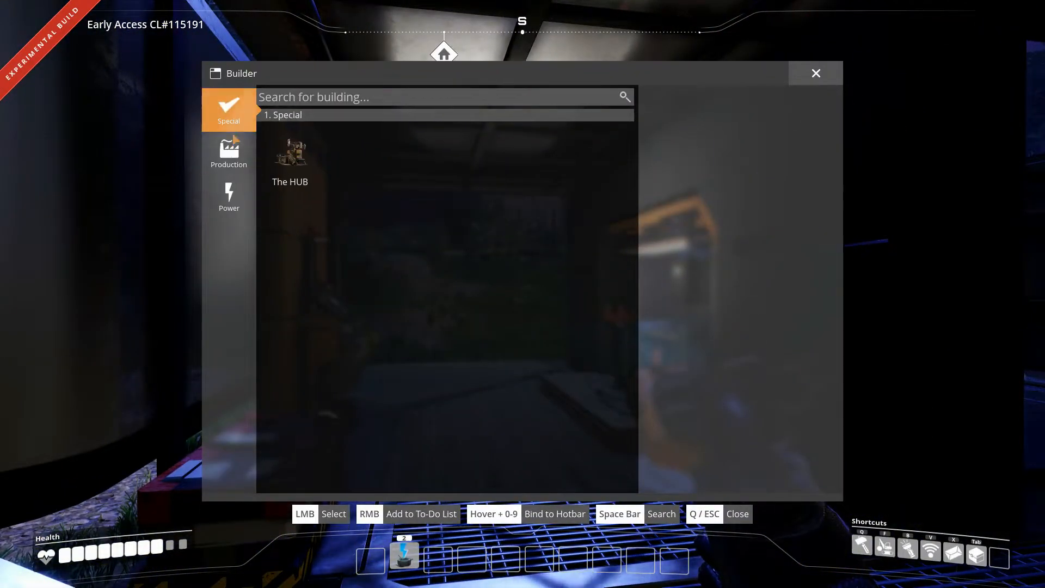
click(228, 154)
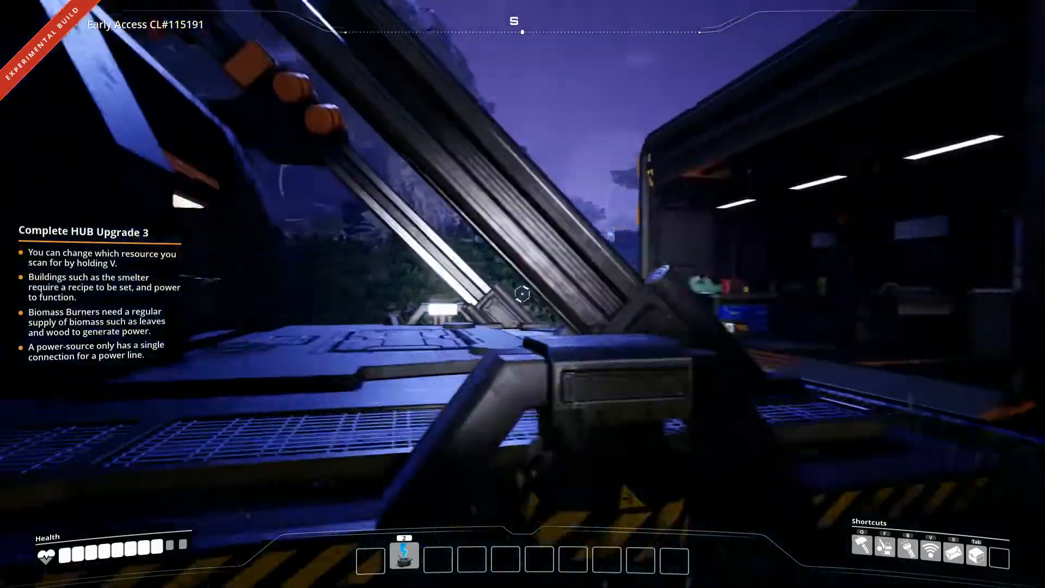
mouse_move(523, 294)
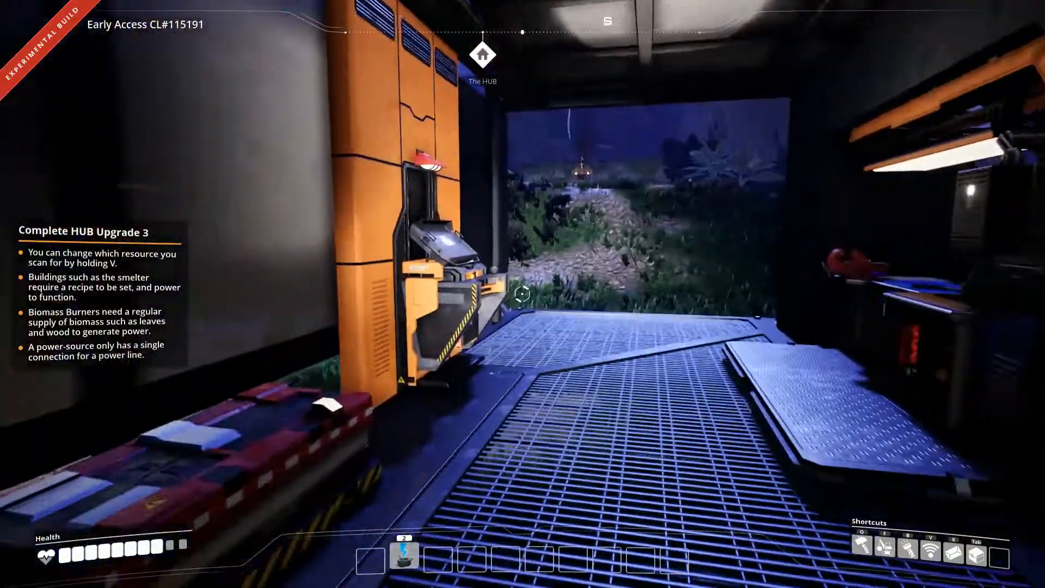
mouse_move(523, 294)
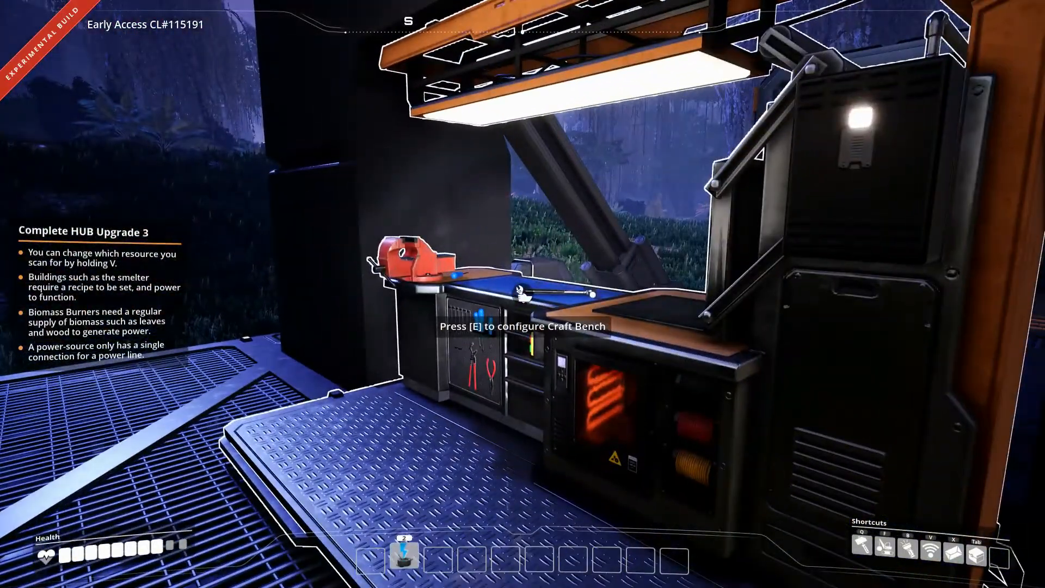
Step: View Hub Upgrade 3 on the HUB terminal's Active Milestone tab, then close it
key(e)
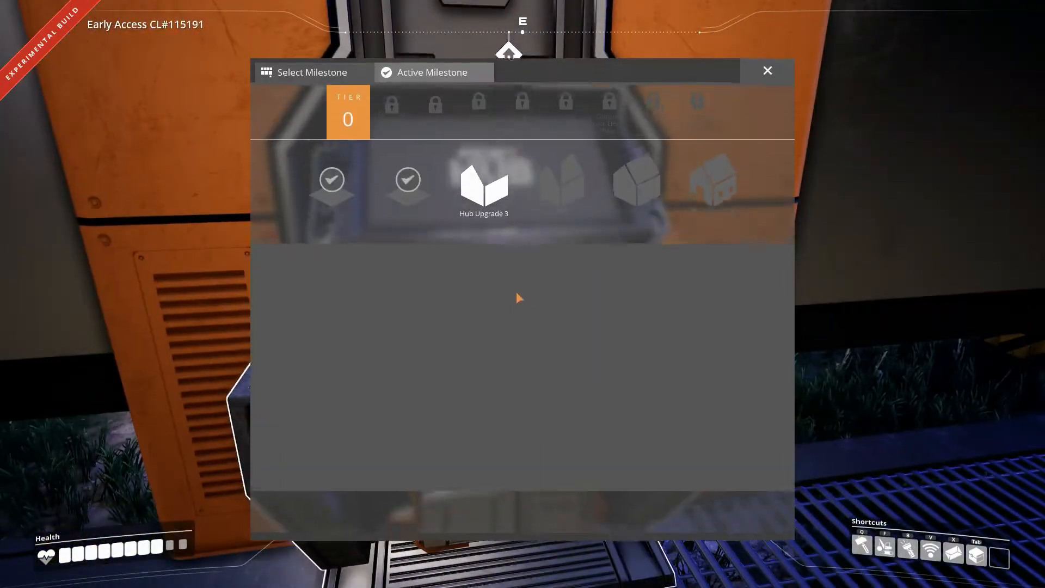
click(483, 185)
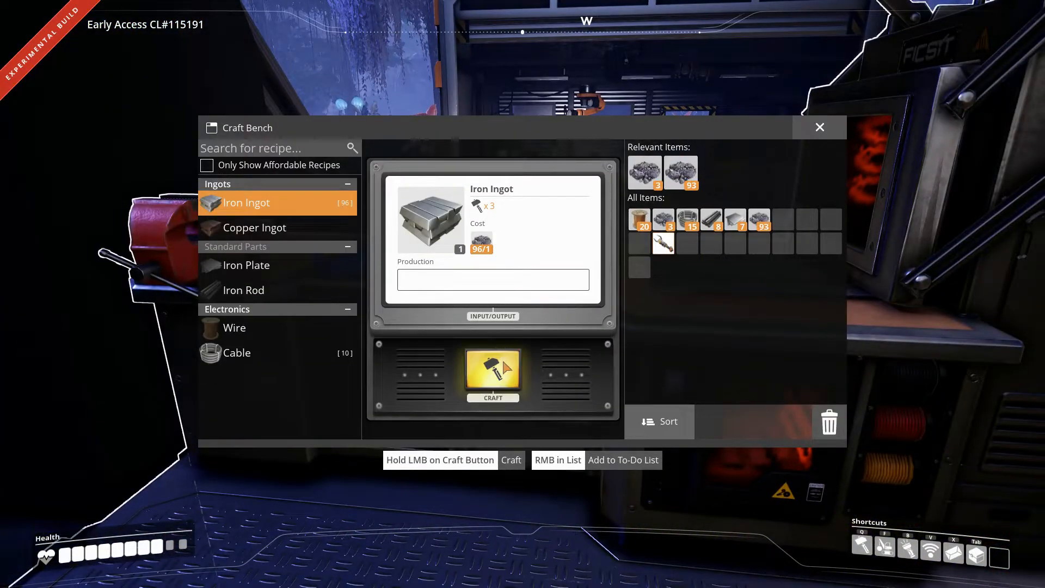
Step: Hand-craft iron ingots from iron ore repeatedly until 18 ingots are in inventory
click(492, 375)
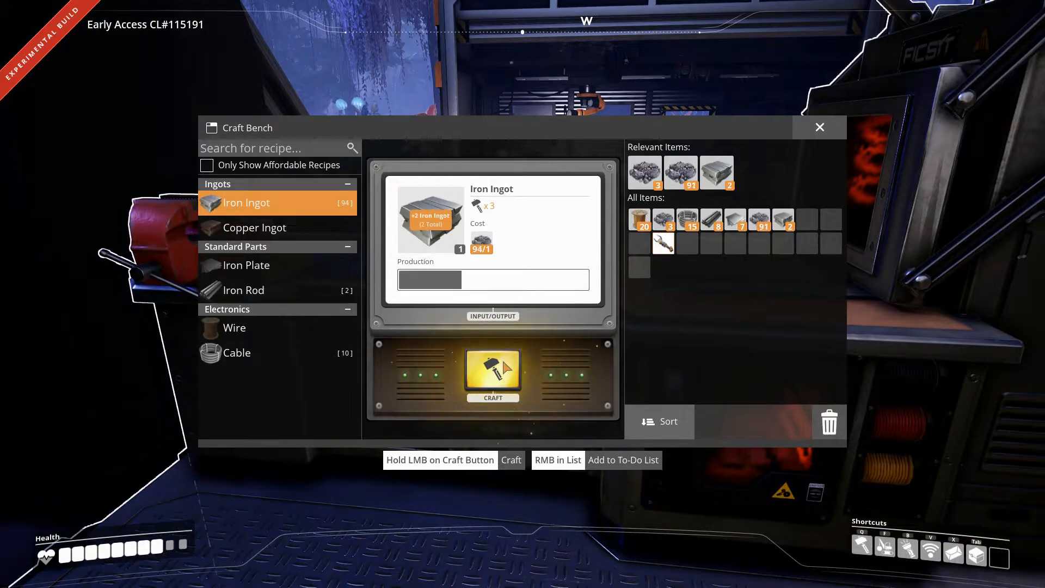
click(492, 370)
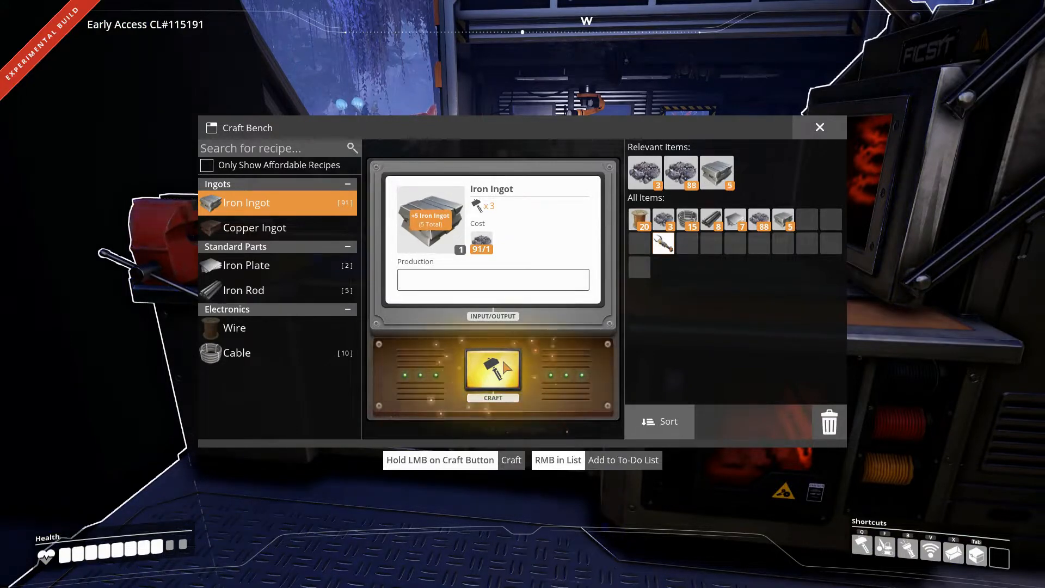
click(492, 372)
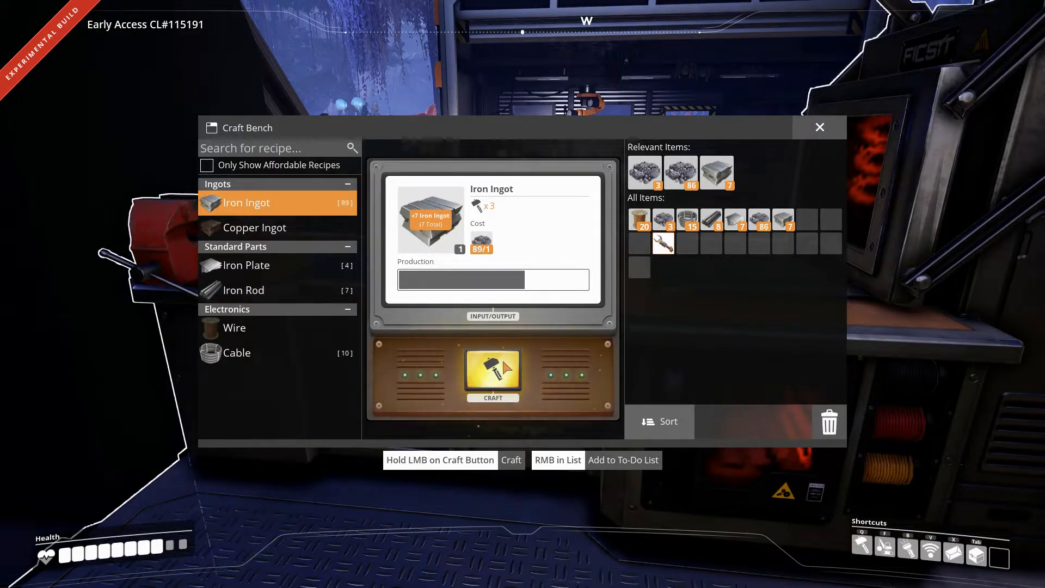
click(492, 373)
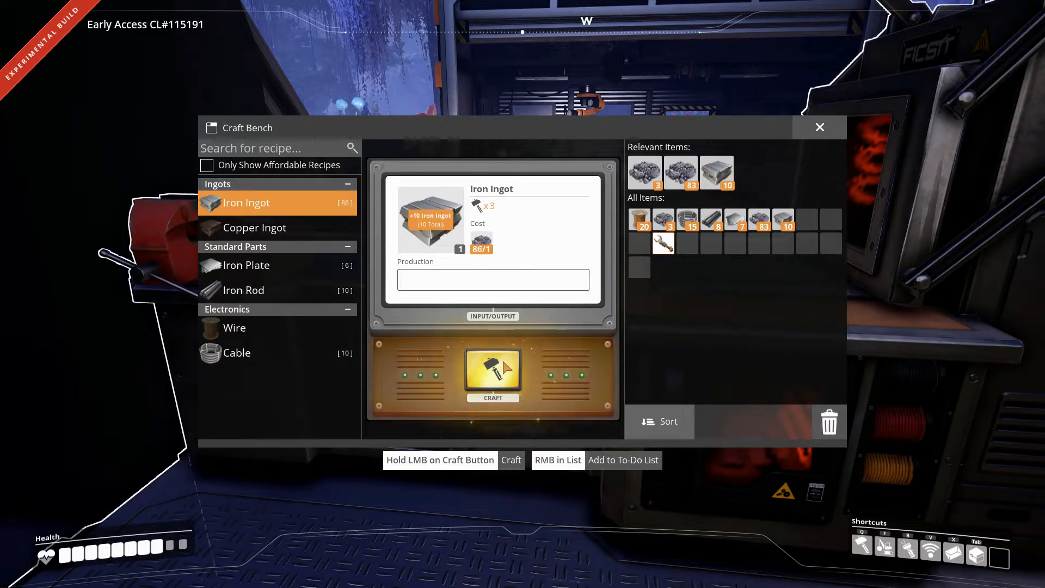
click(492, 374)
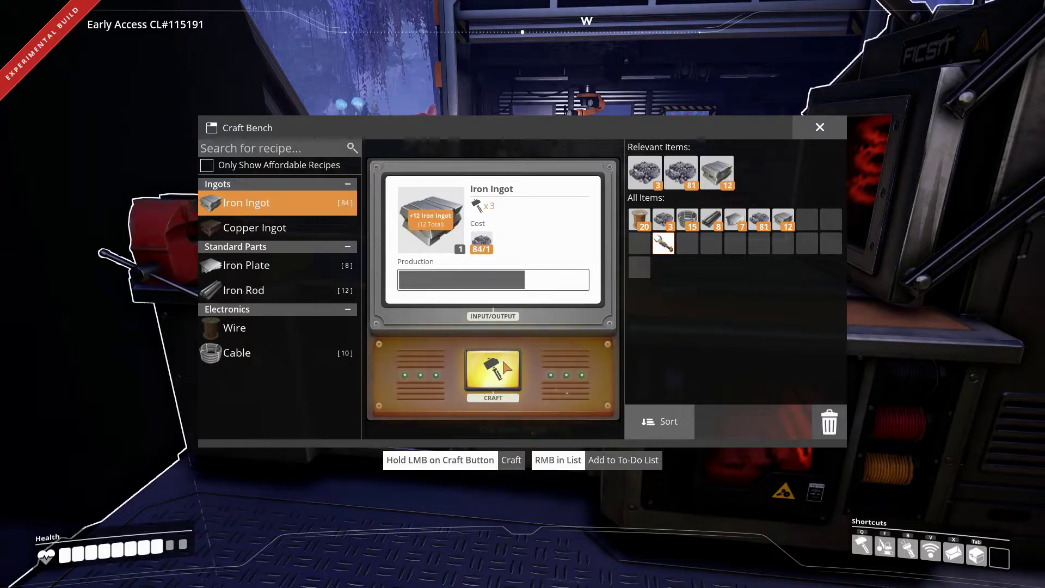
click(492, 374)
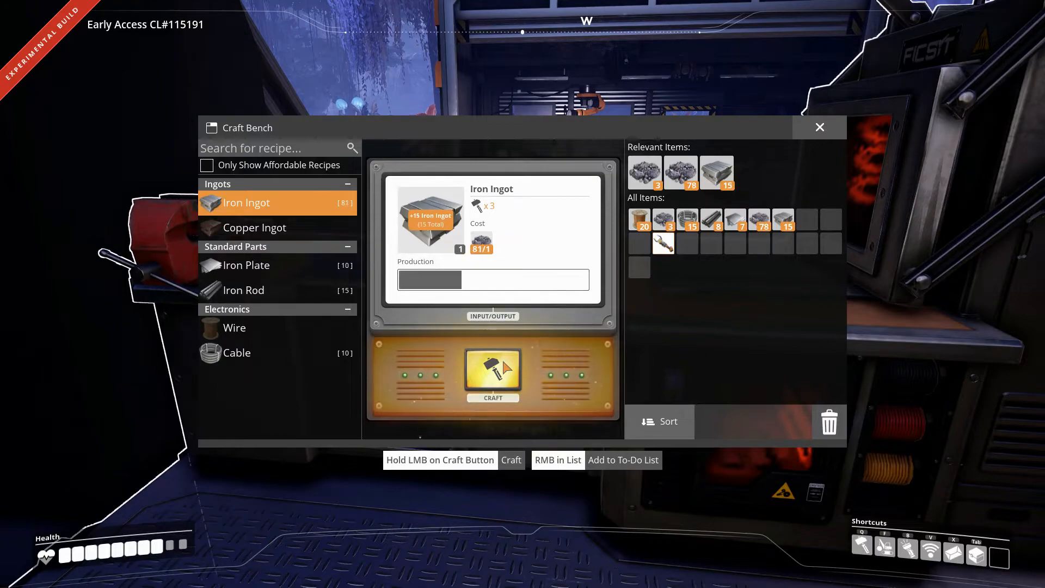
click(492, 372)
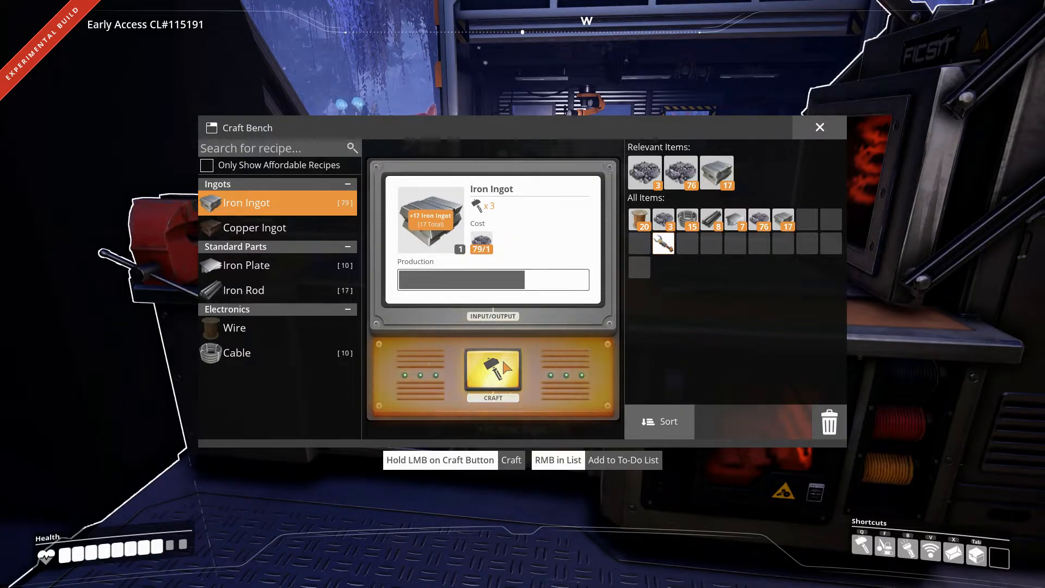
click(492, 371)
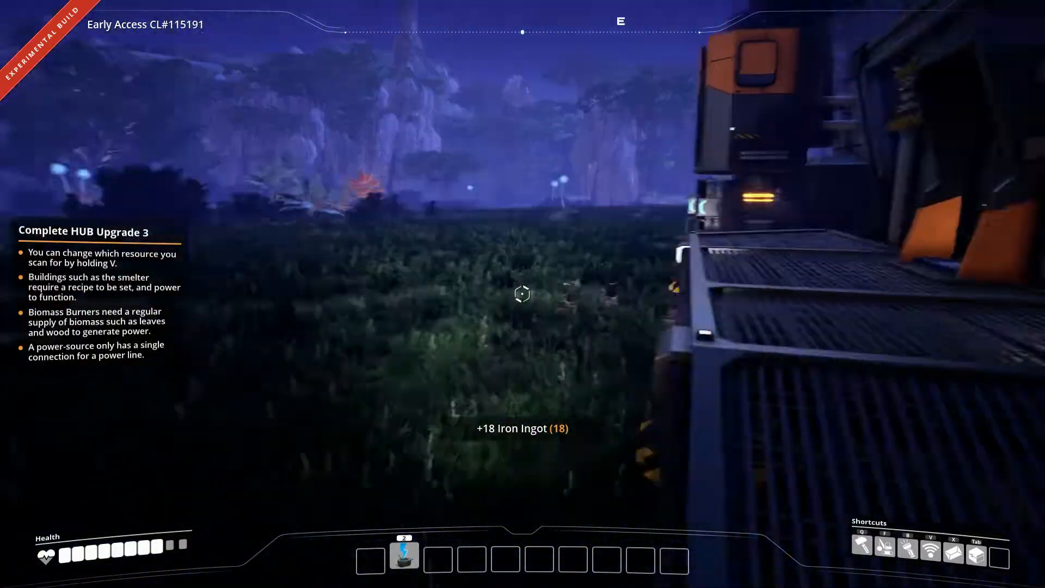
mouse_move(522, 294)
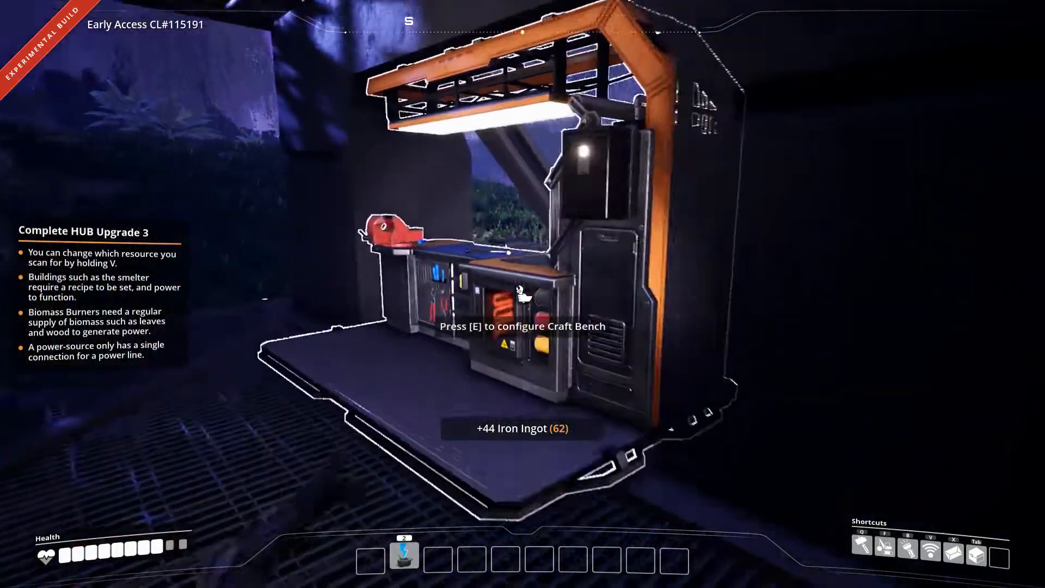
Step: Reopen the Craft Bench recipe list with 62 iron ingots on hand
key(e)
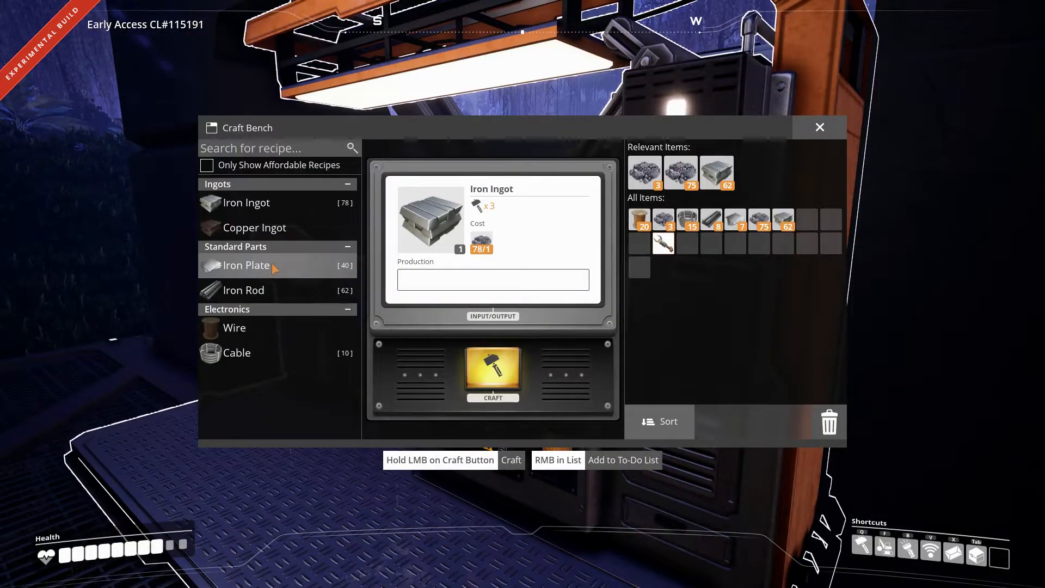
Step: Craft Iron Rods up to 20 and then Iron Plates from iron ingots for HUB Upgrade 3
click(246, 264)
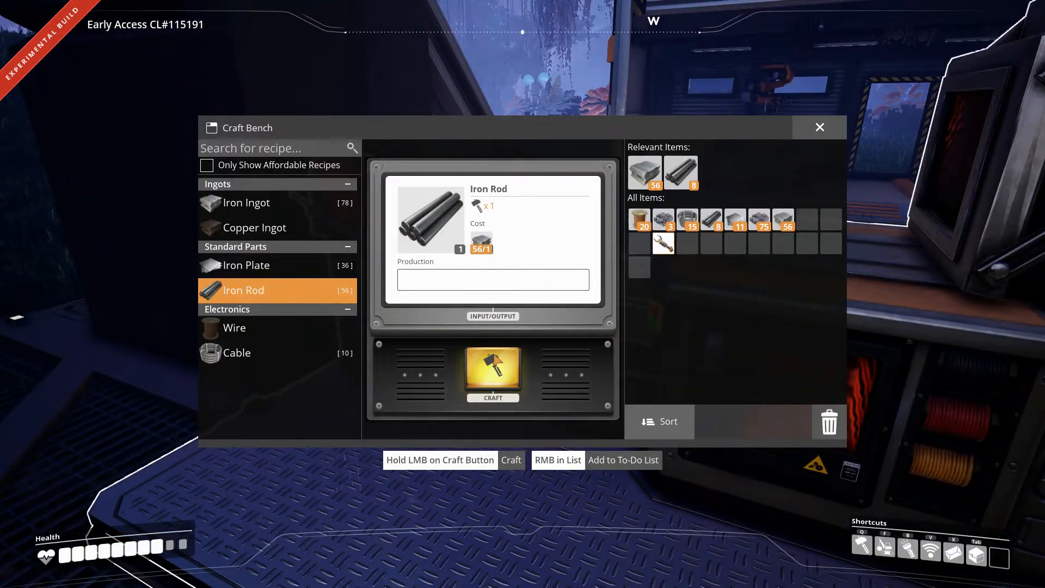
click(492, 374)
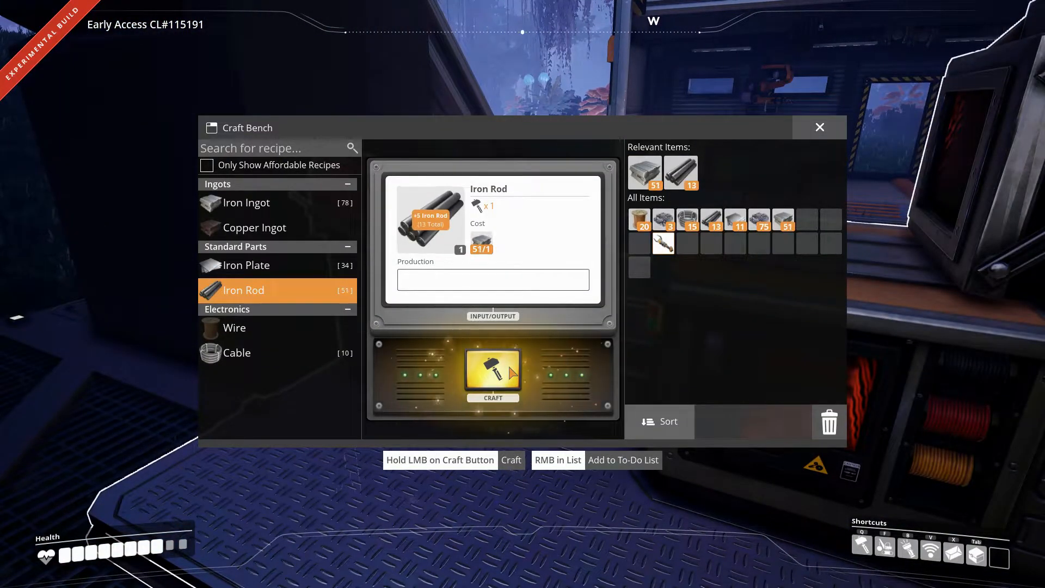
click(492, 370)
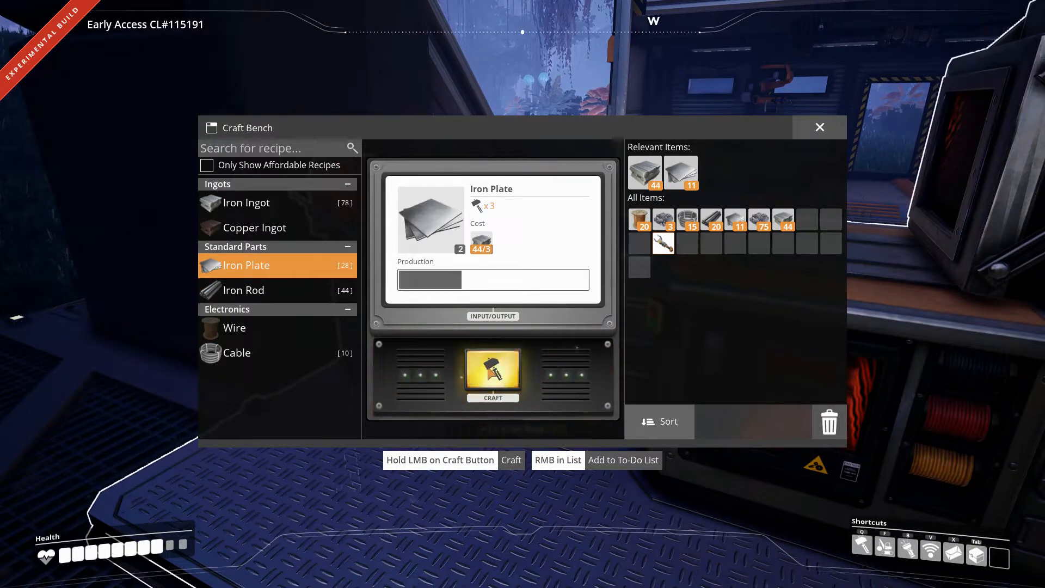
click(492, 373)
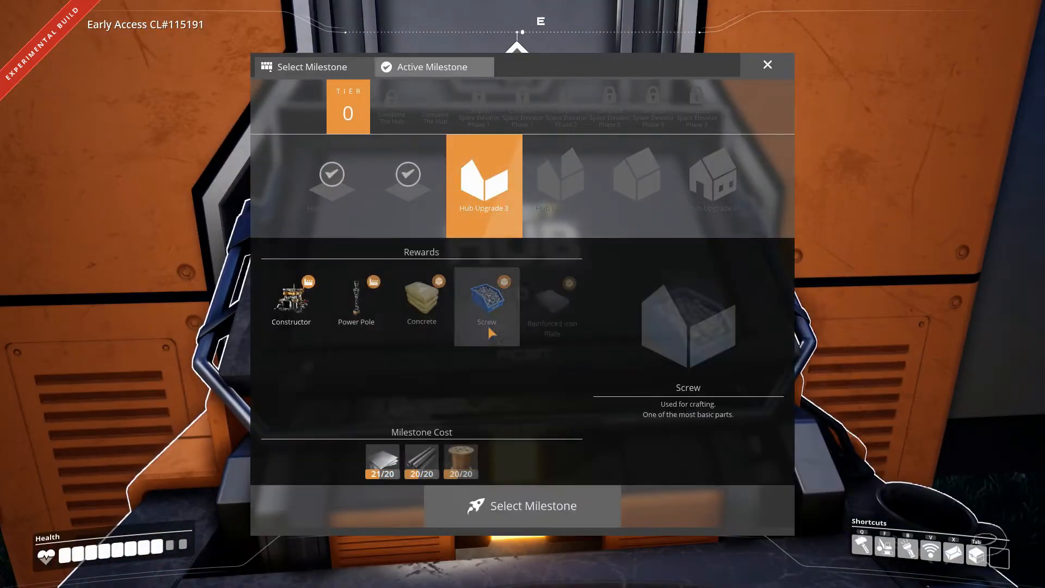
Step: Activate HUB Upgrade 3, deliver the 60 plates, rods and wire, and upgrade the HUB
click(521, 505)
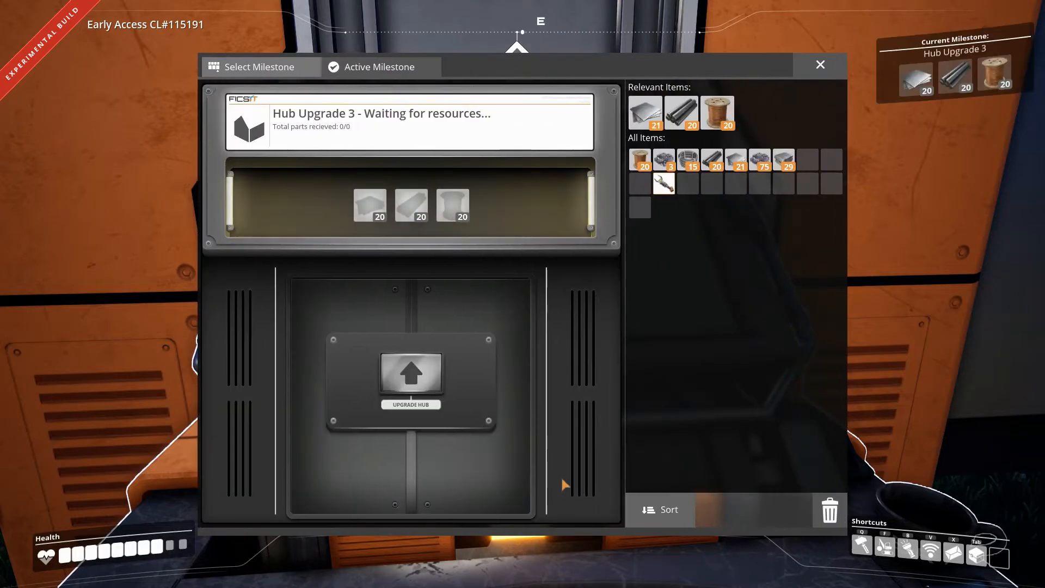
mouse_move(433, 377)
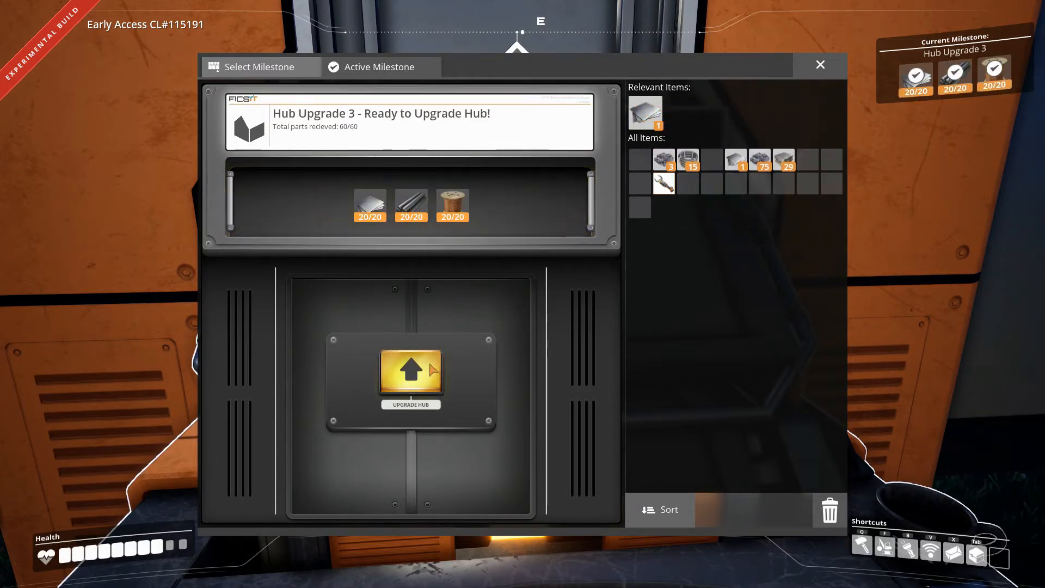
click(410, 372)
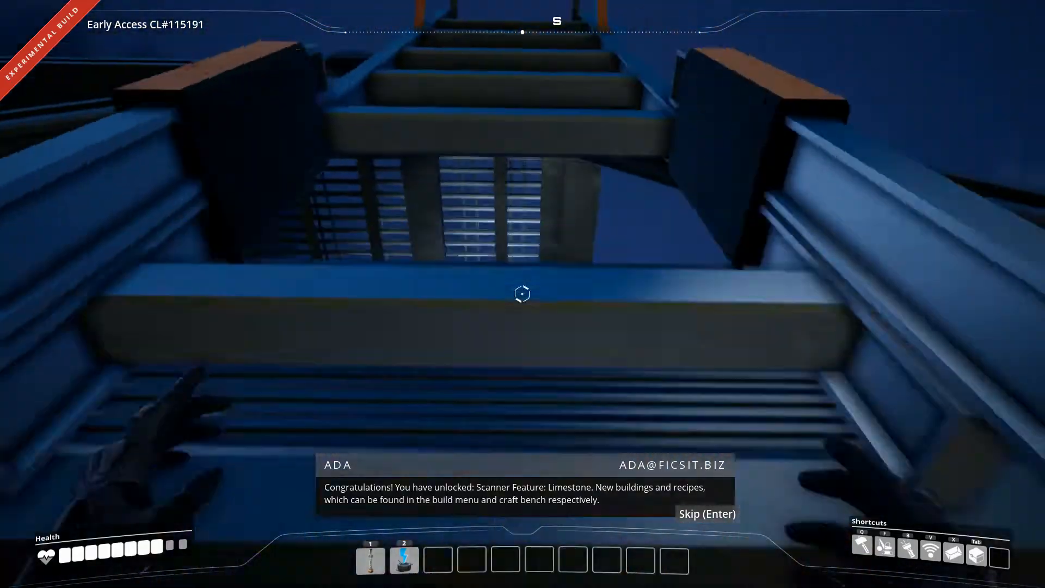
mouse_move(523, 294)
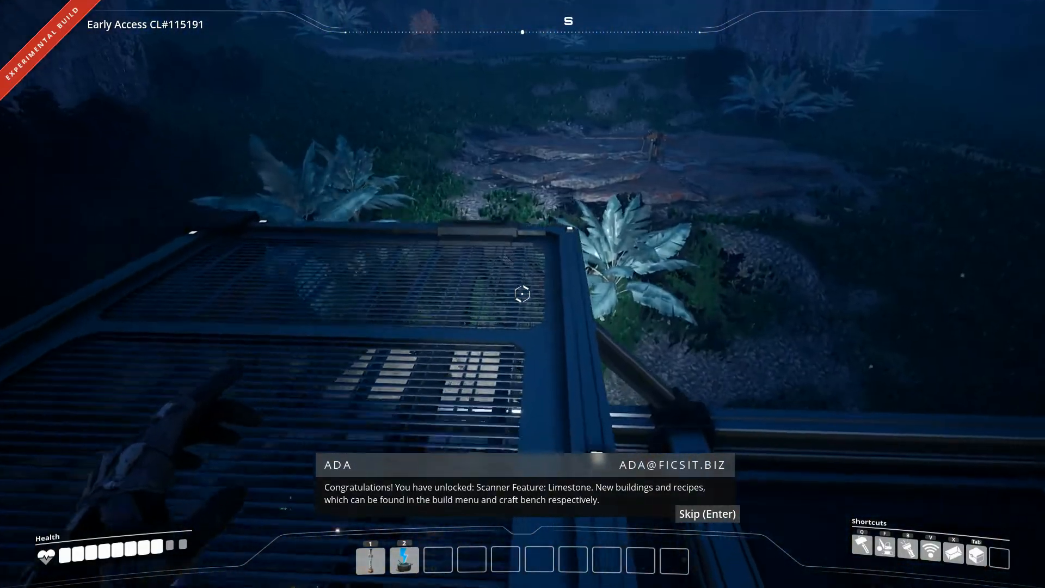
mouse_move(522, 294)
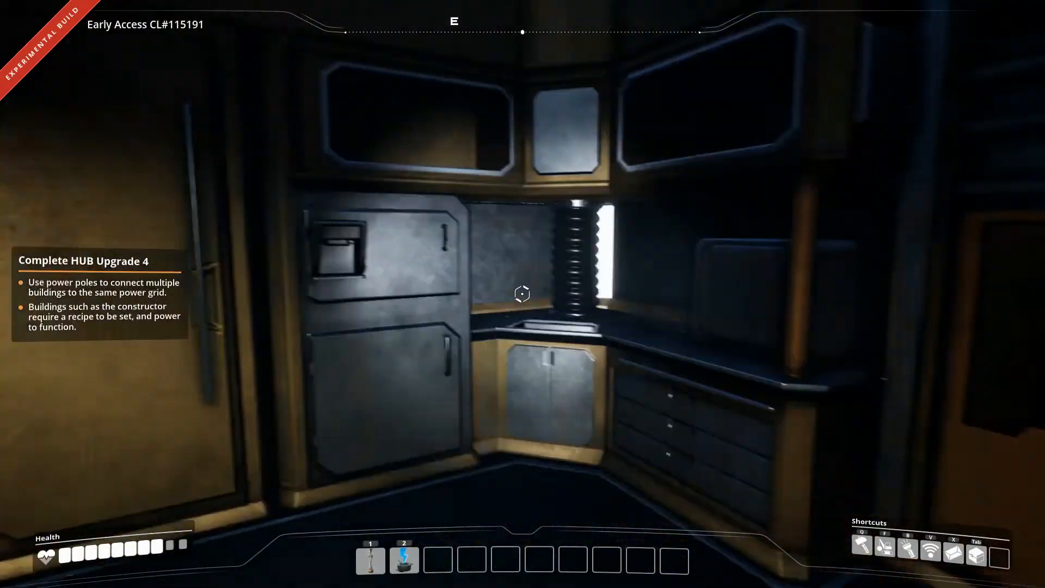
mouse_move(522, 294)
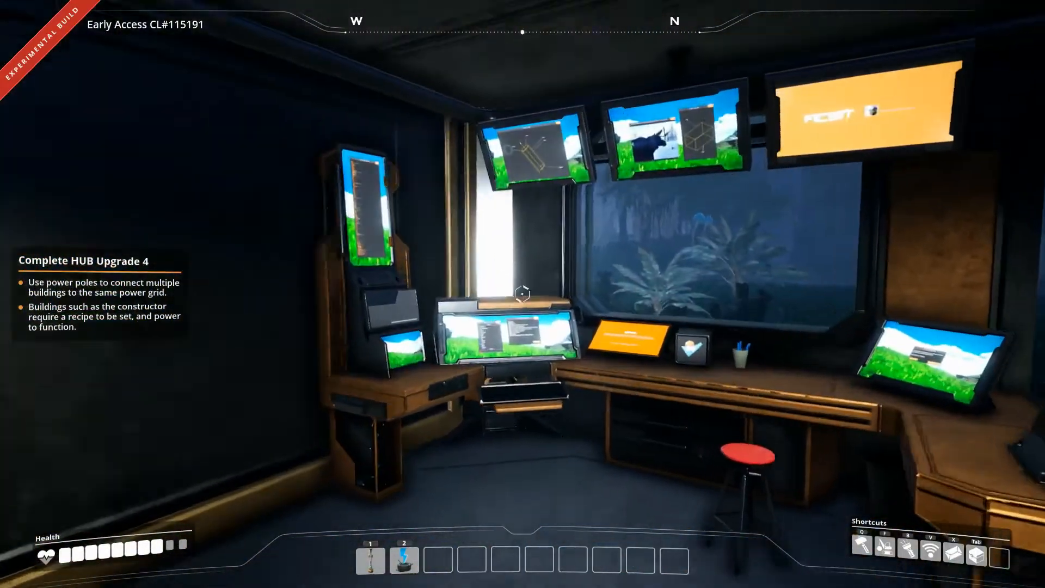
mouse_move(522, 294)
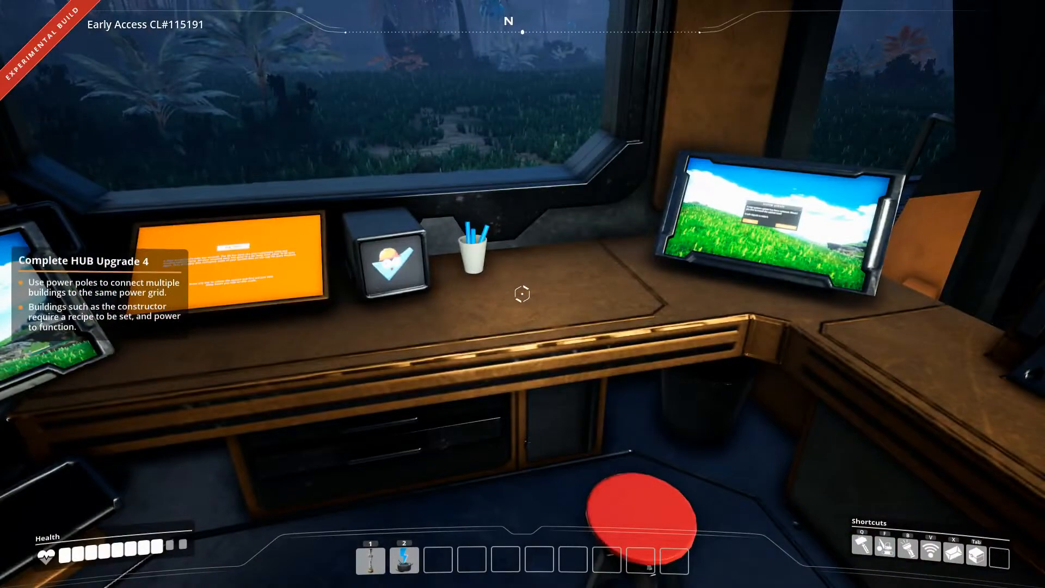
mouse_move(522, 294)
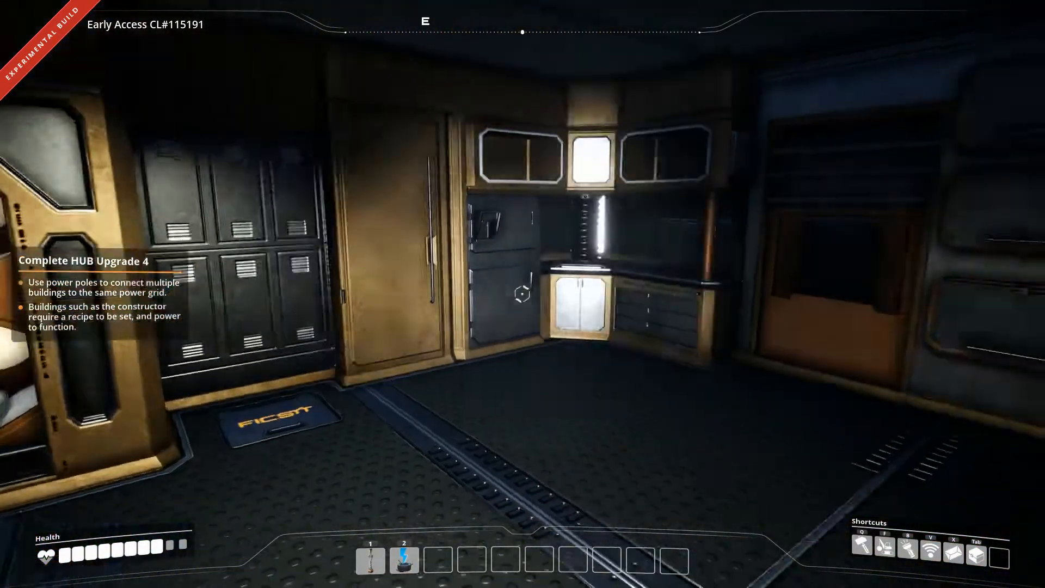
mouse_move(522, 294)
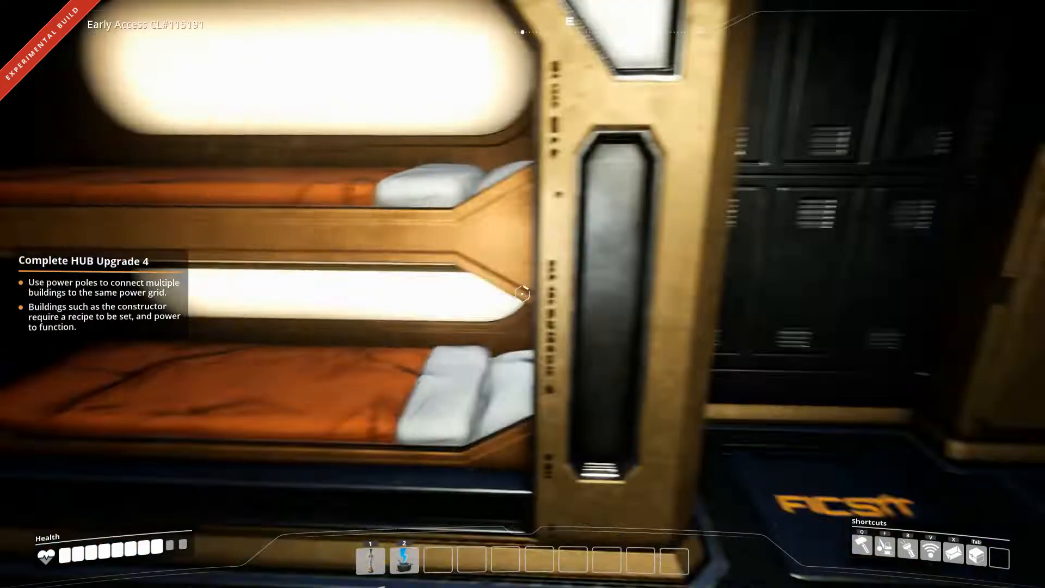
mouse_move(523, 293)
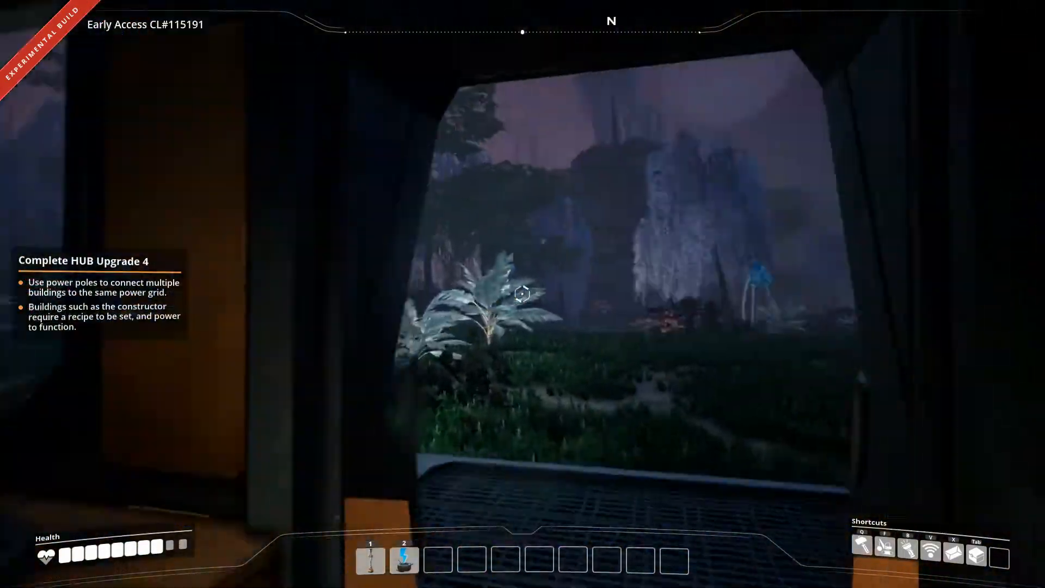
mouse_move(523, 294)
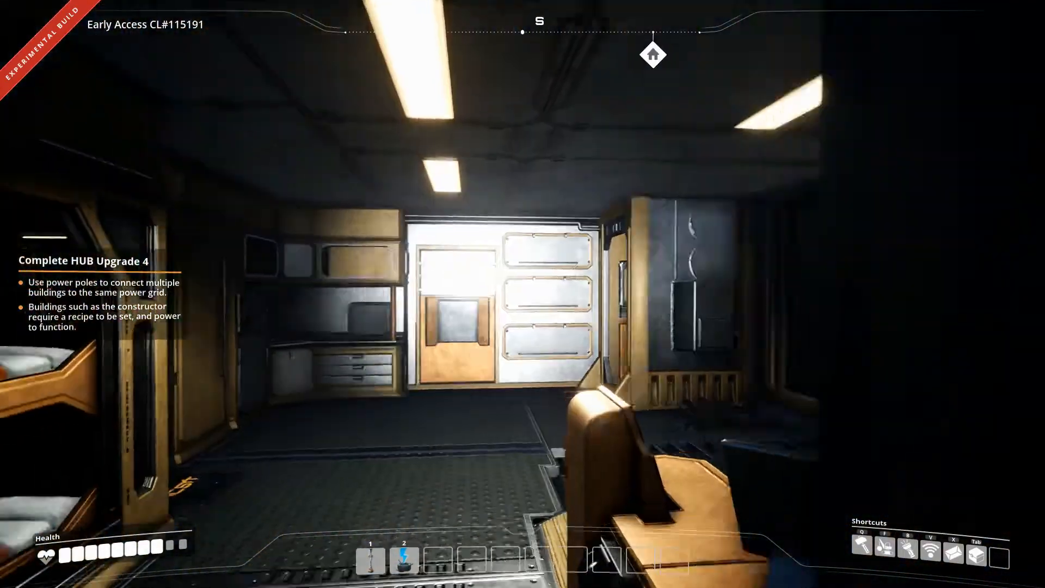